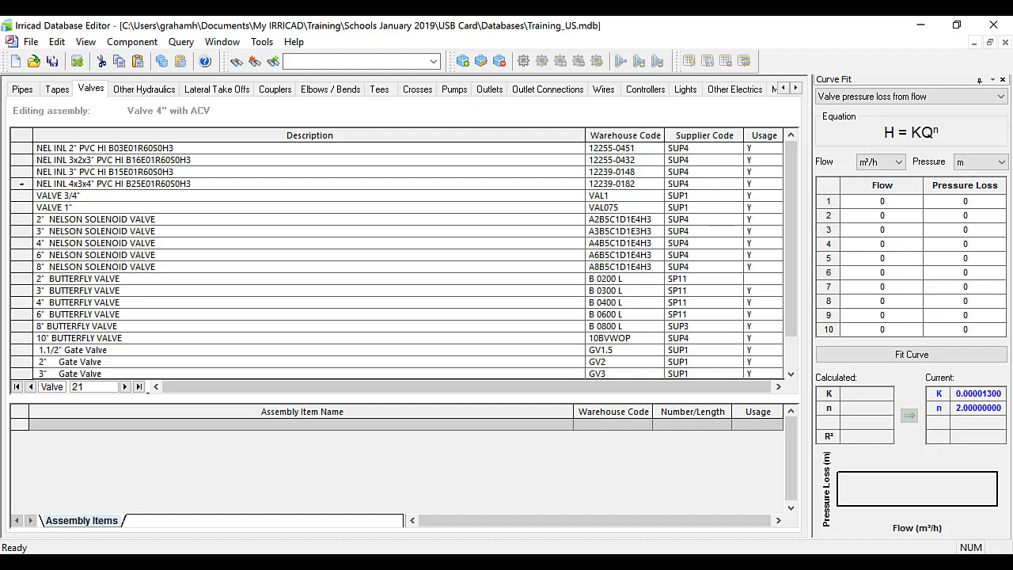
# Review the NEL INL 4x3x4 valve details, then start a New Assembly based on it.
pyautogui.doubleClick(110, 183)
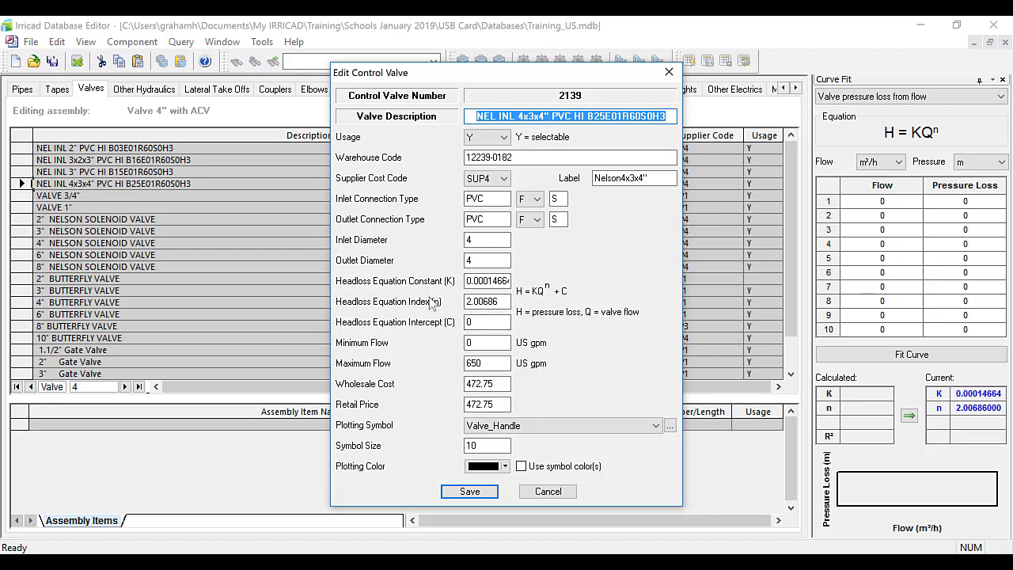
pyautogui.moveTo(516, 330)
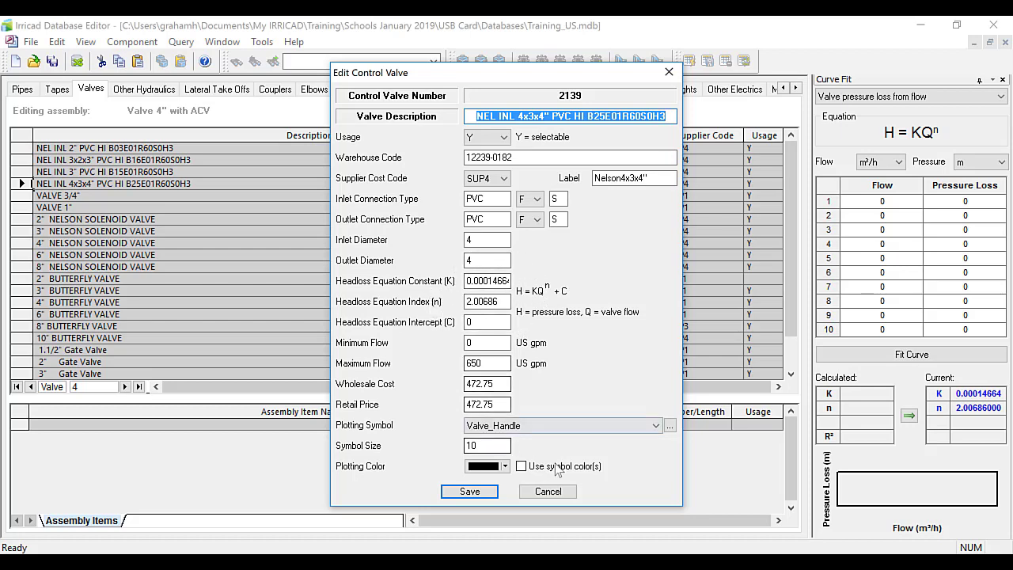
pyautogui.click(546, 491)
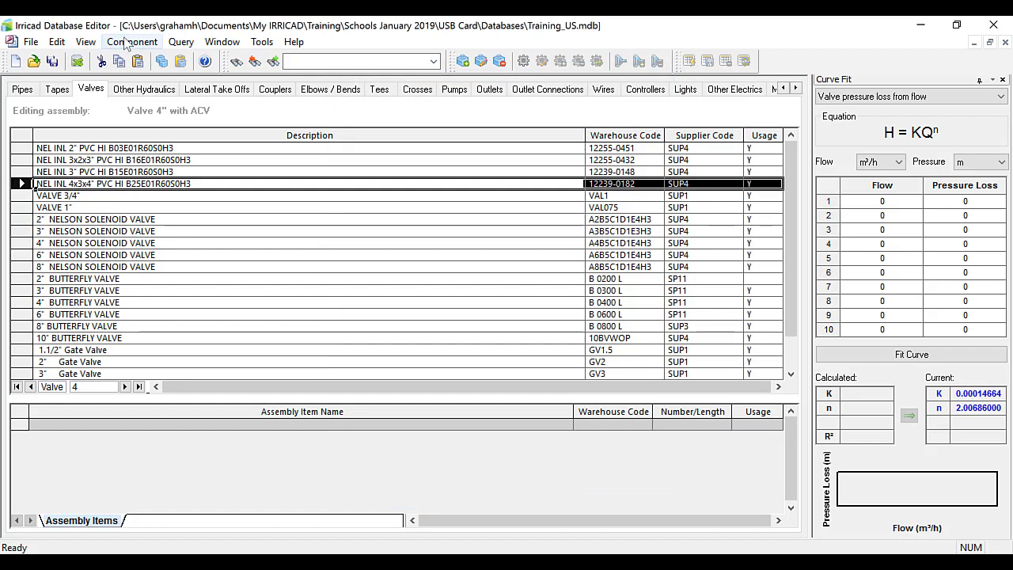
pyautogui.moveTo(138, 47)
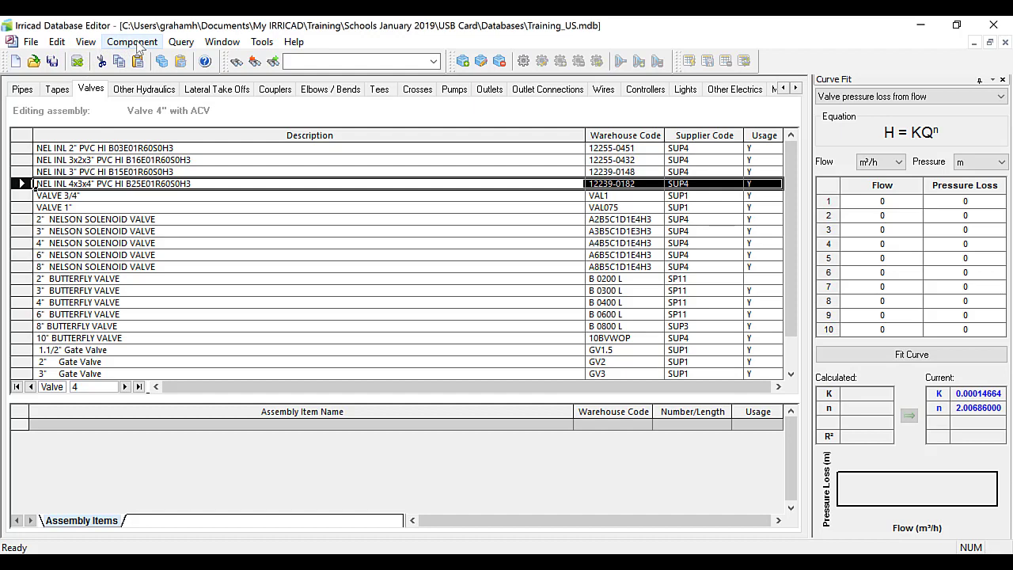
pyautogui.click(132, 41)
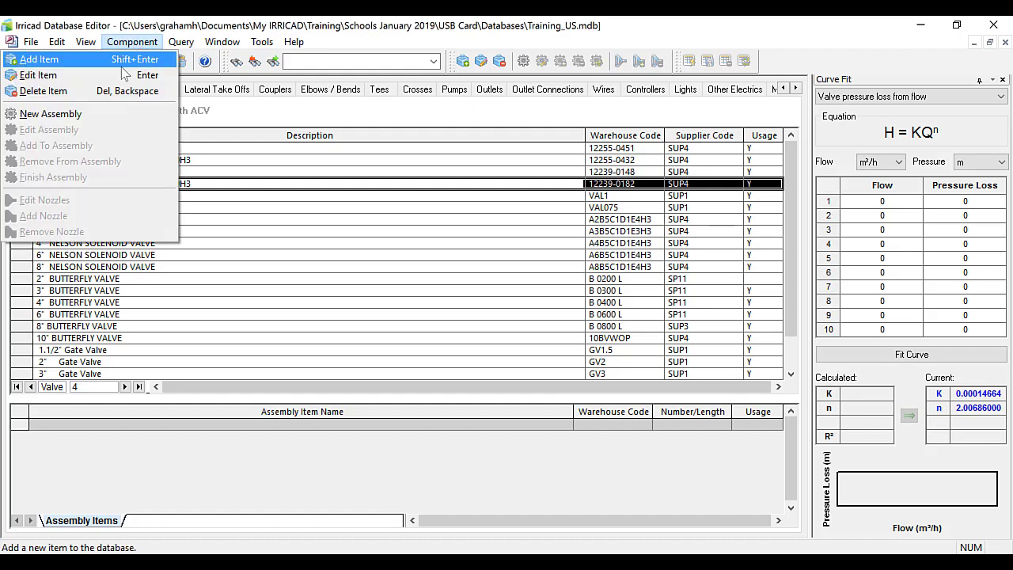
pyautogui.moveTo(50, 113)
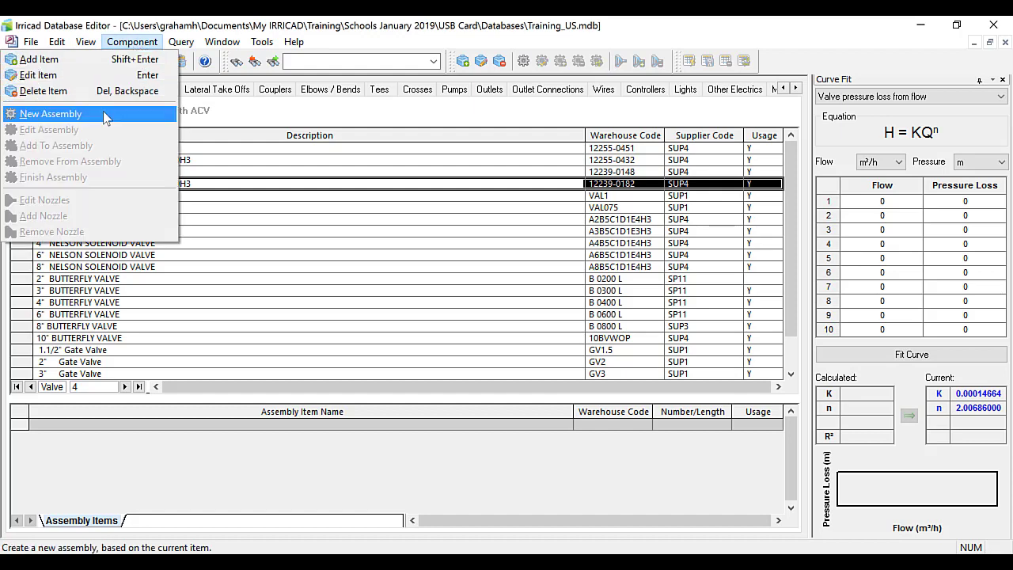
pyautogui.click(50, 114)
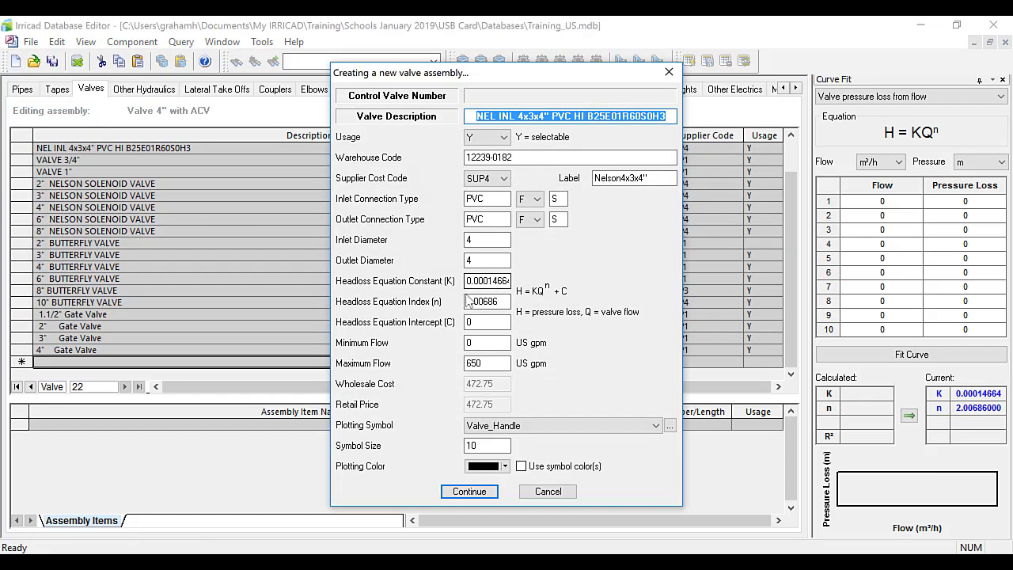
# Describe the valve assembly as 'Nelson 4-3-4 with ACV' with warehouse code NELSON434, and continue.
pyautogui.click(487, 302)
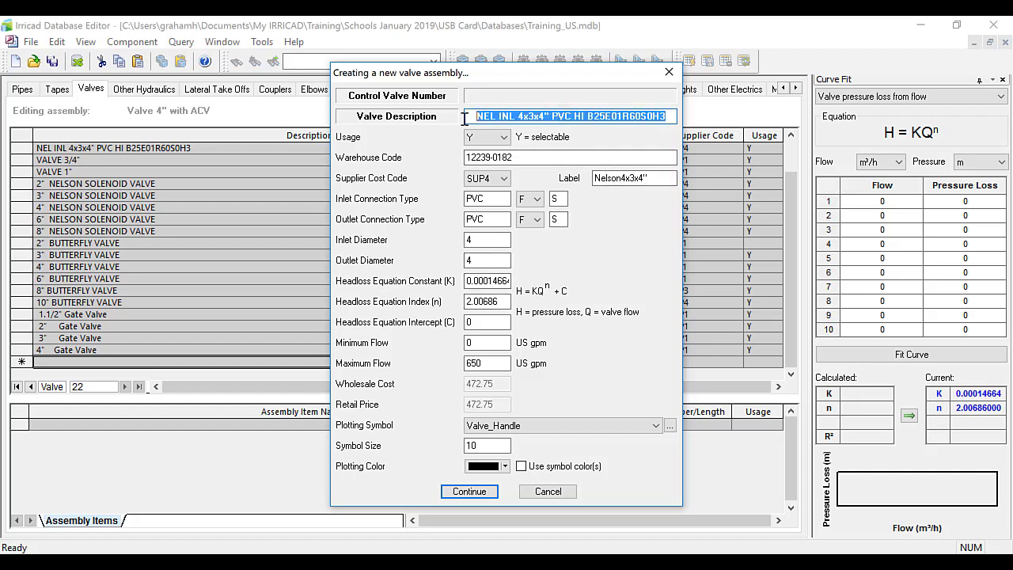
pyautogui.write('Nelson 4')
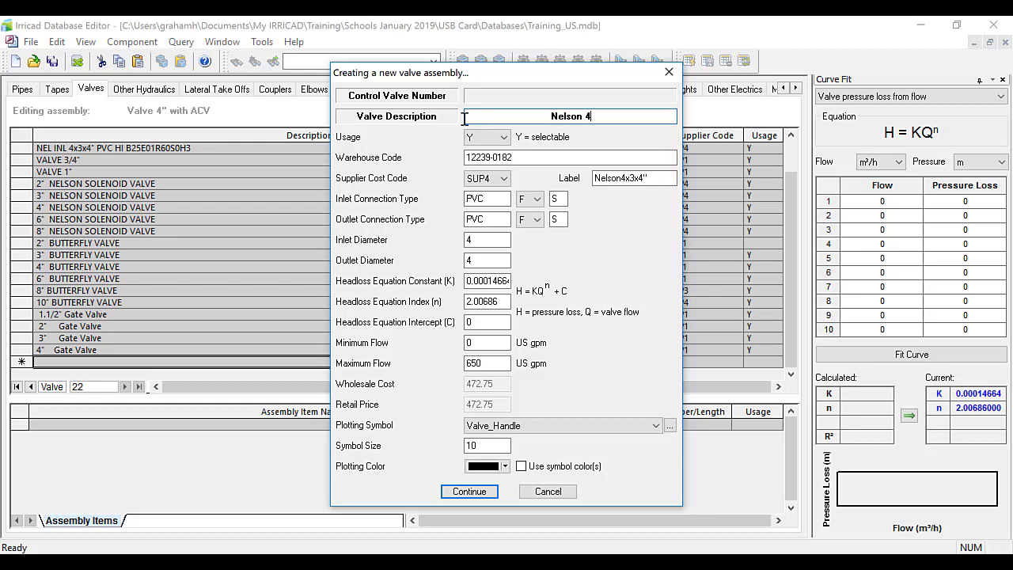
pyautogui.write('-34')
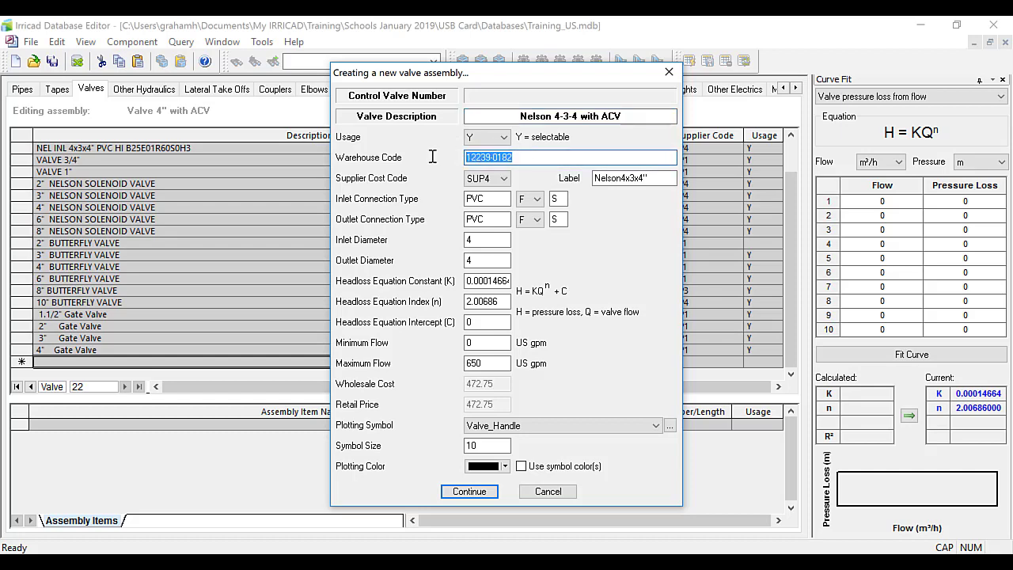
pyautogui.write('NELSON4')
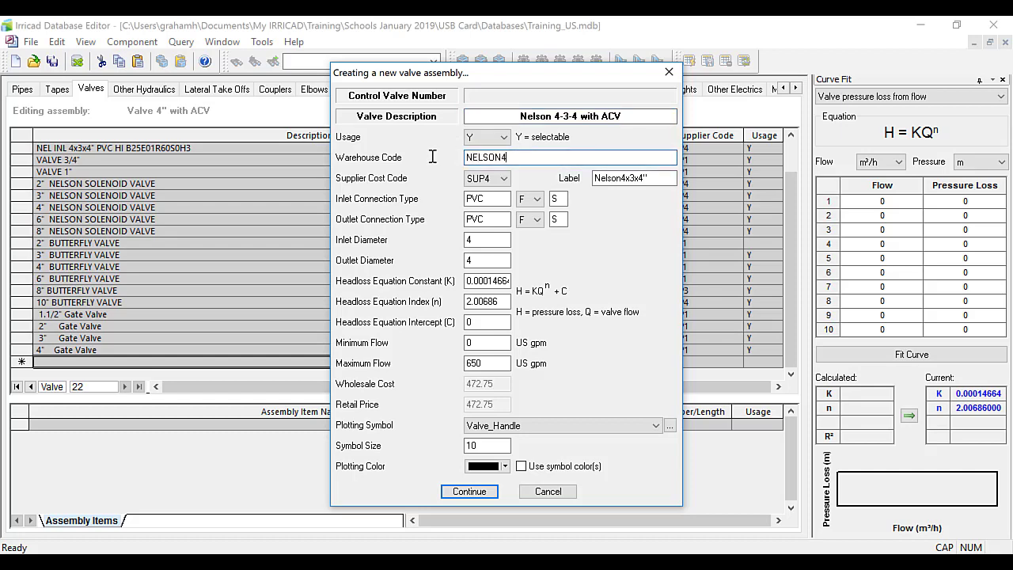
pyautogui.write('34')
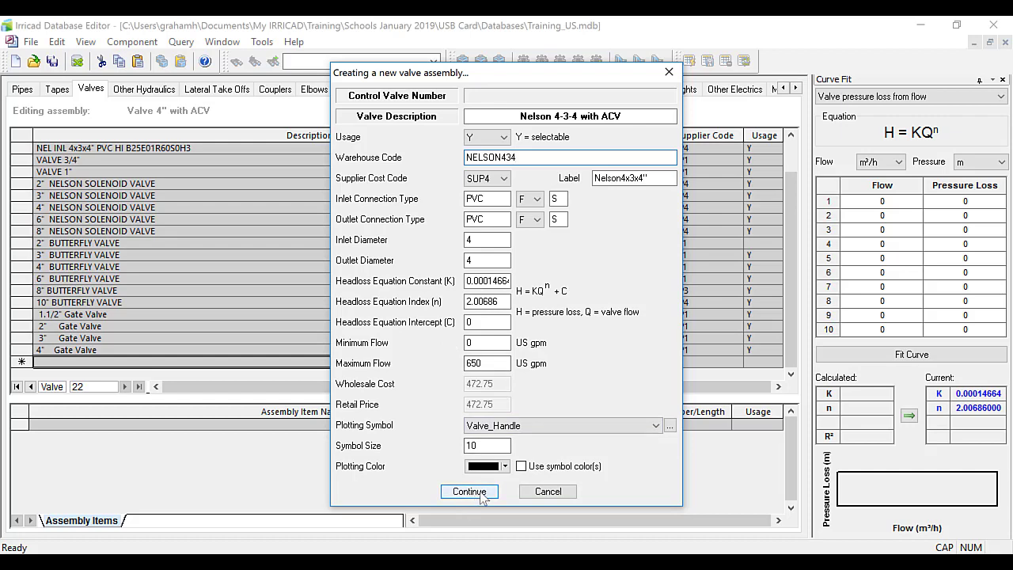
pyautogui.click(469, 490)
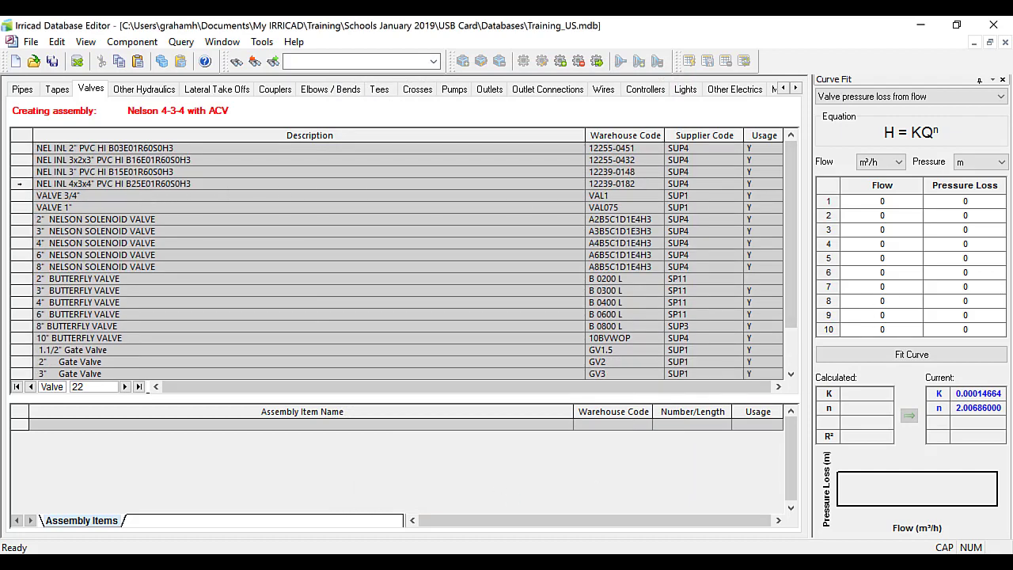
# Add one 4x3x4 Nelson valve, one 2" Nelson ACV200P and one 4" 90° elbow.
pyautogui.doubleClick(111, 183)
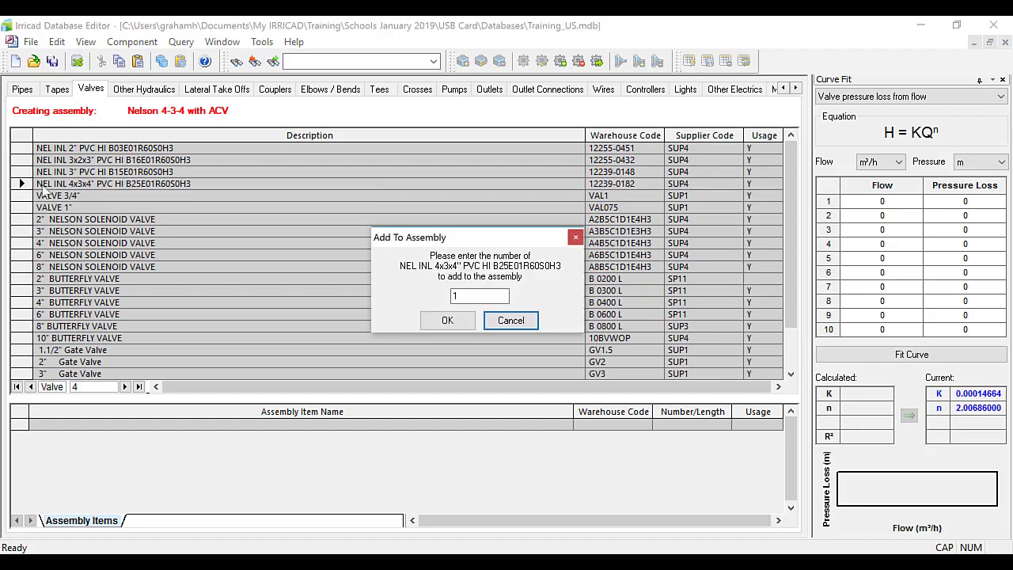
pyautogui.click(447, 319)
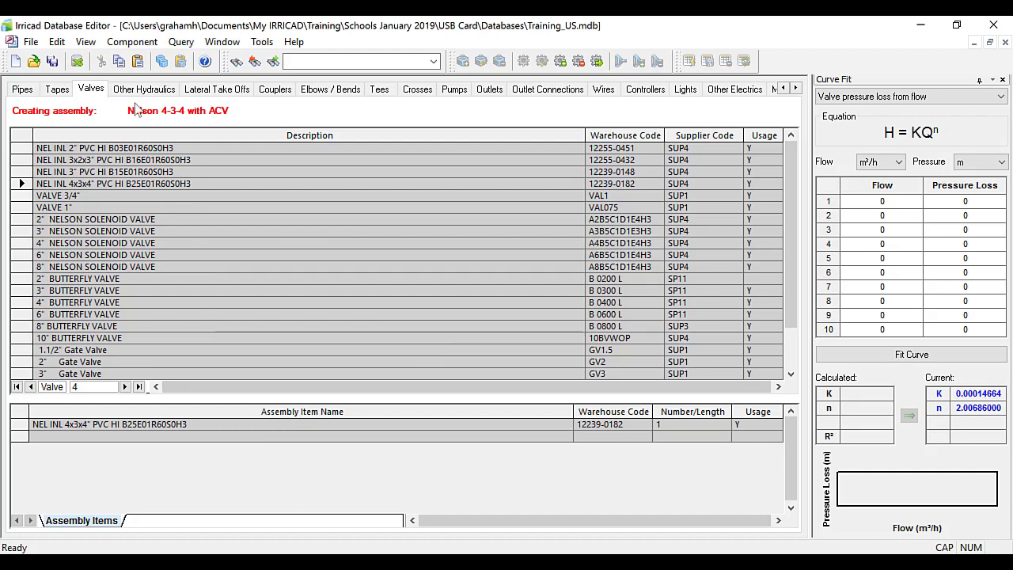
pyautogui.click(143, 89)
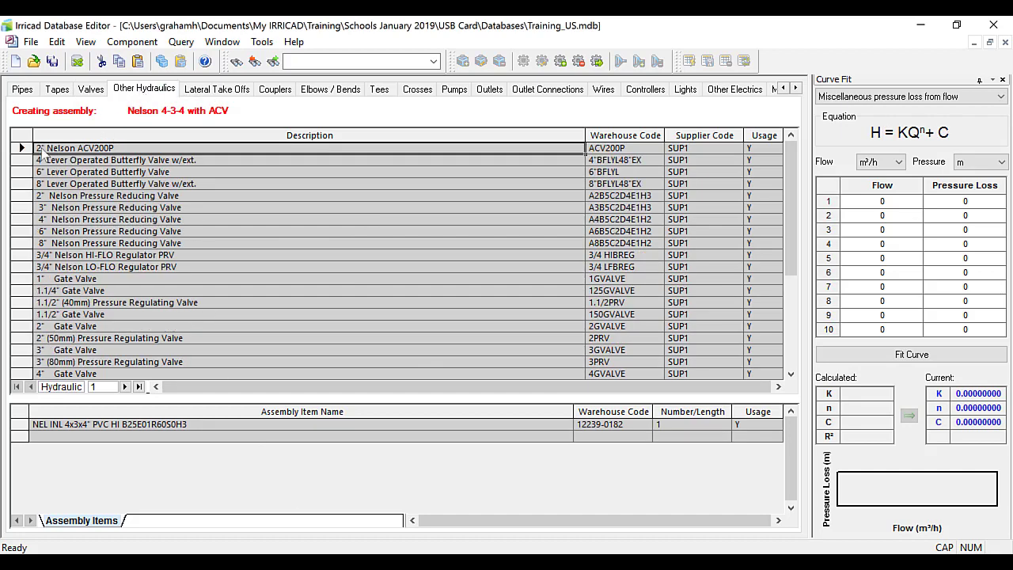
pyautogui.doubleClick(75, 148)
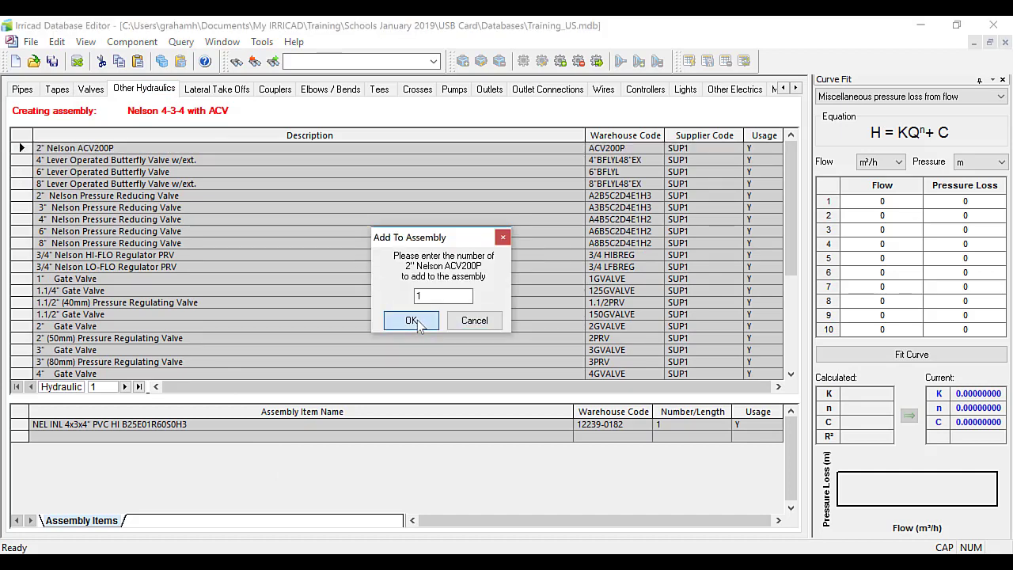
pyautogui.click(411, 320)
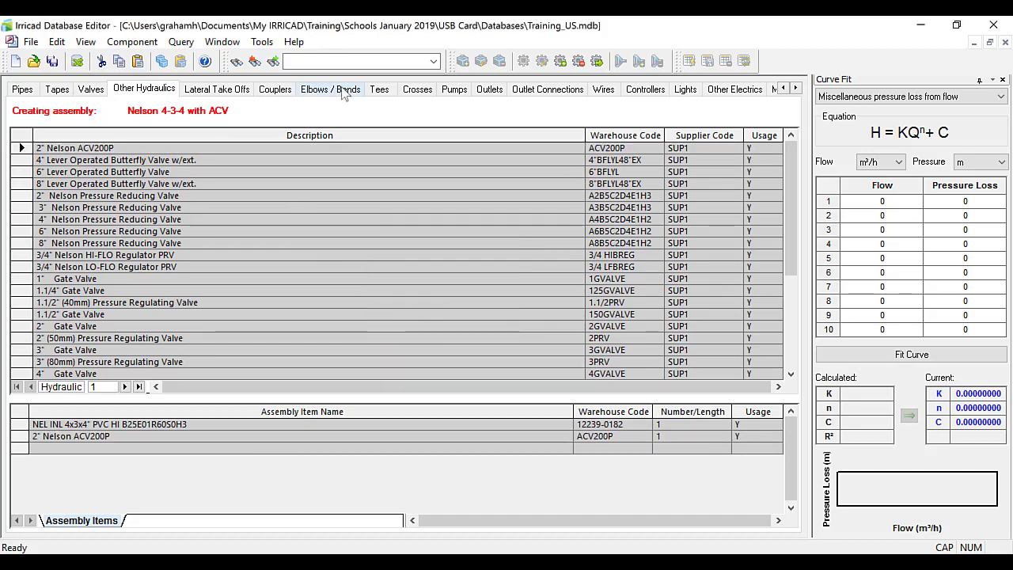
pyautogui.click(330, 88)
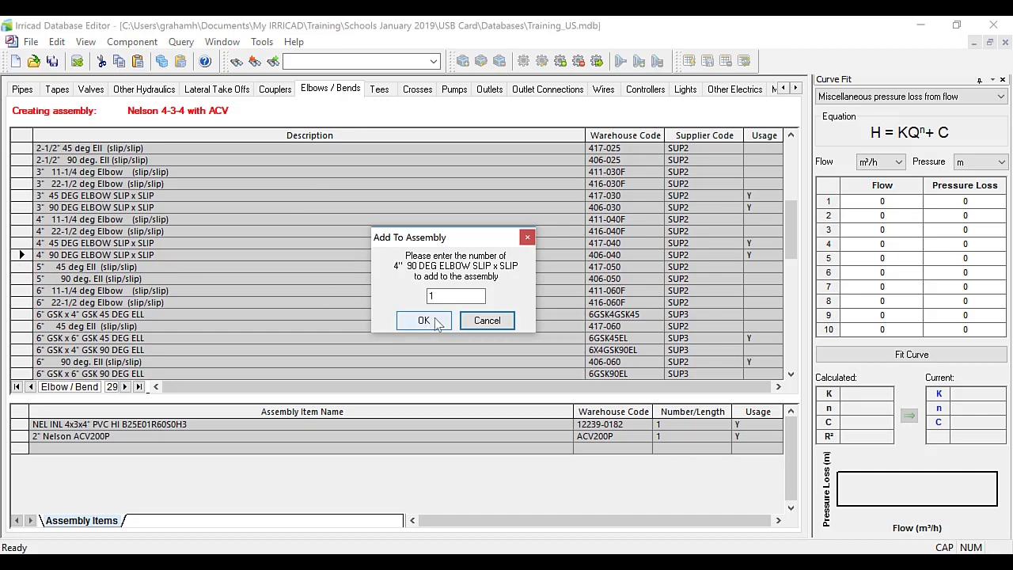
pyautogui.click(424, 321)
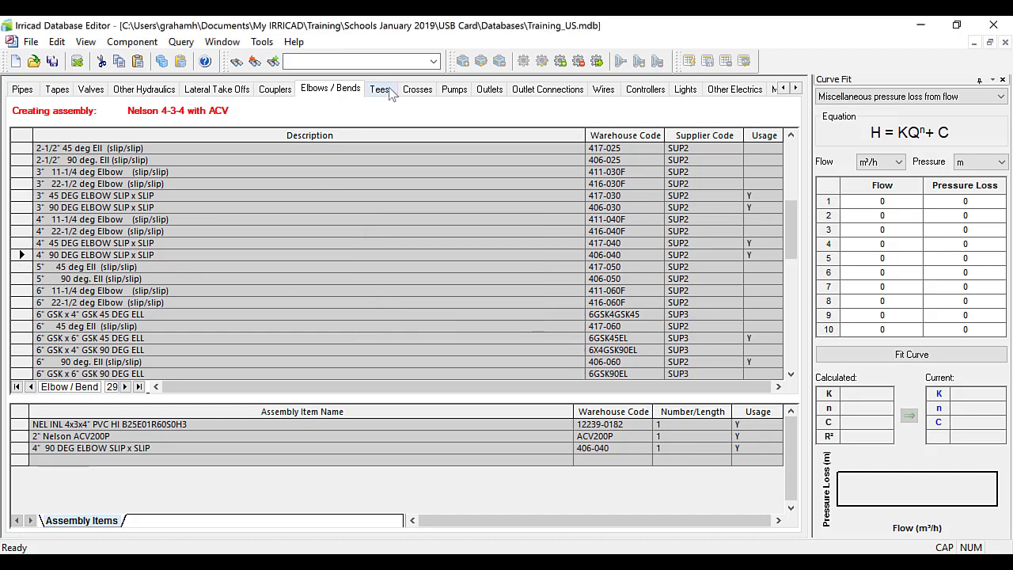
# Add one 4" TEE SLIP x SLIP x SLIP and one 4" x 2" reducer bushing.
pyautogui.click(378, 89)
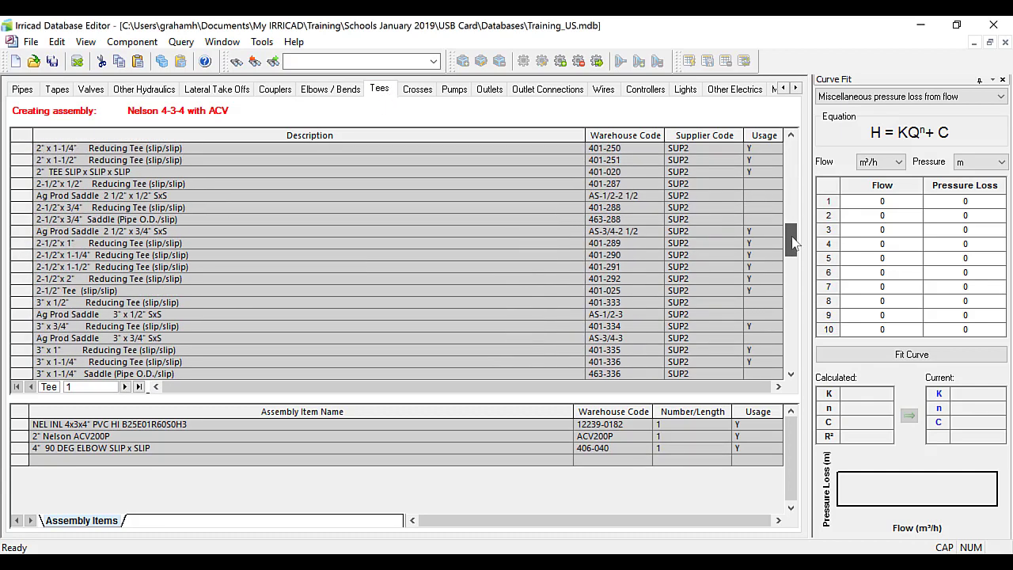
pyautogui.scroll(-3)
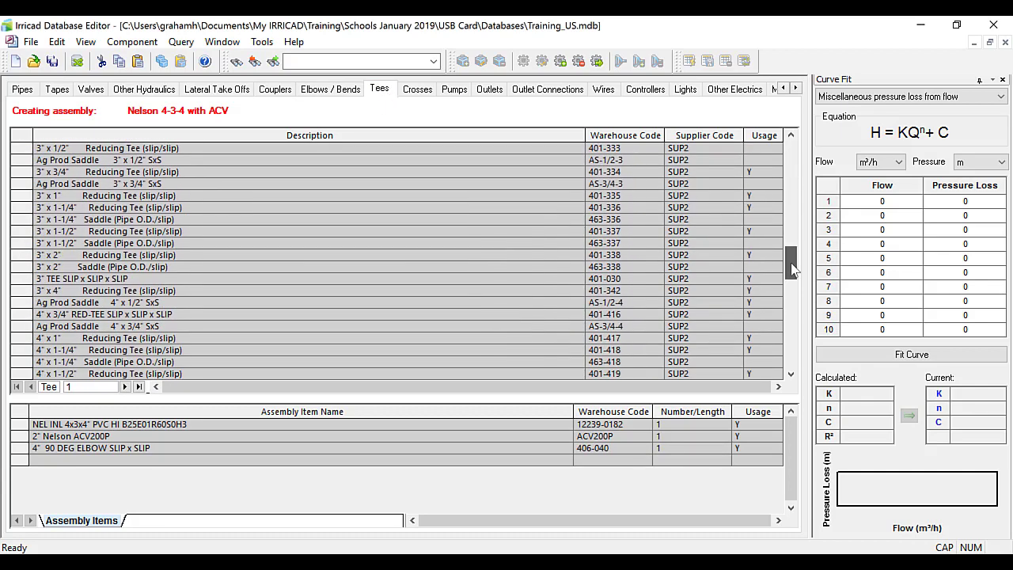
pyautogui.scroll(-3)
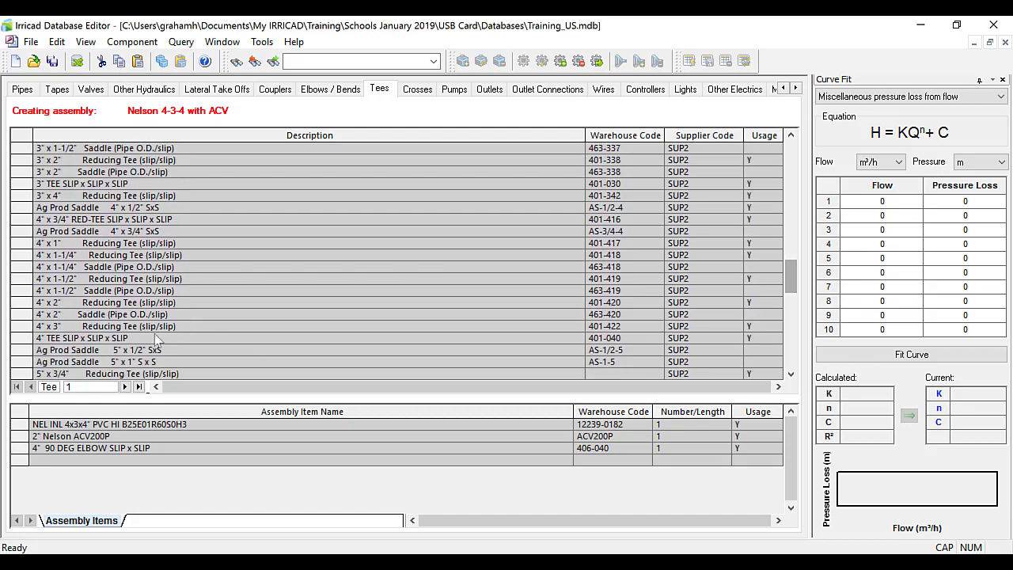
pyautogui.doubleClick(82, 338)
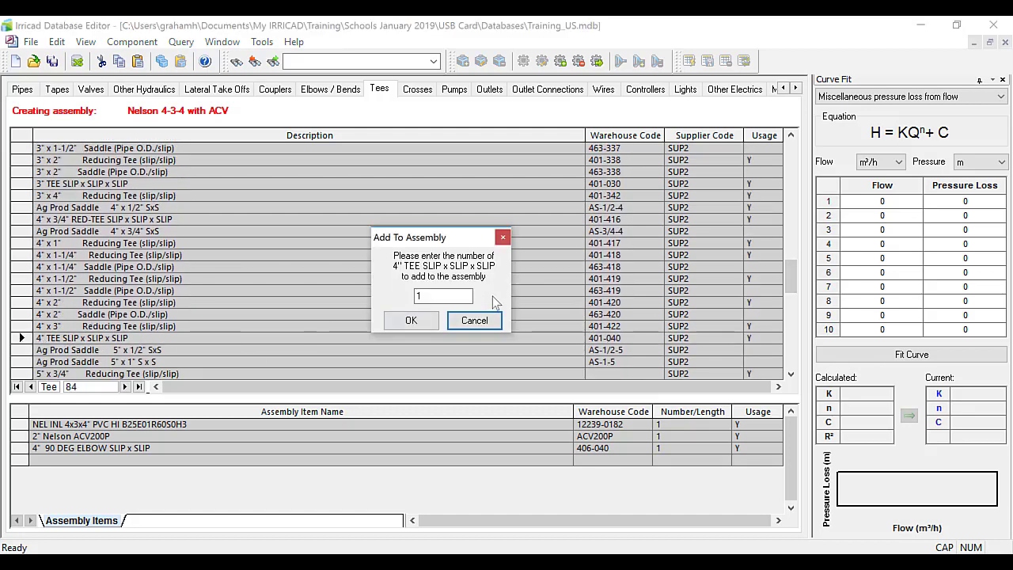
pyautogui.click(411, 320)
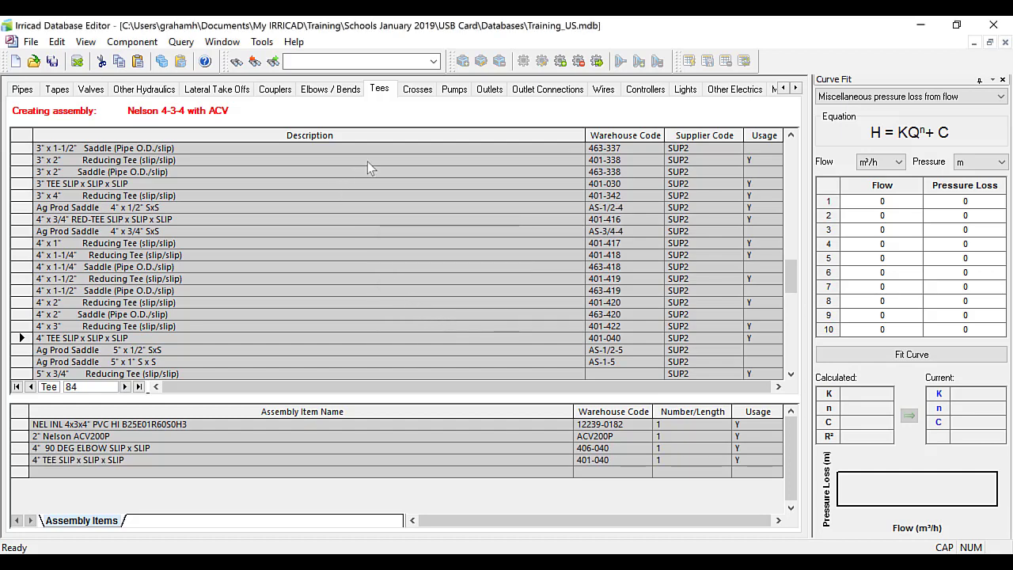
pyautogui.click(274, 89)
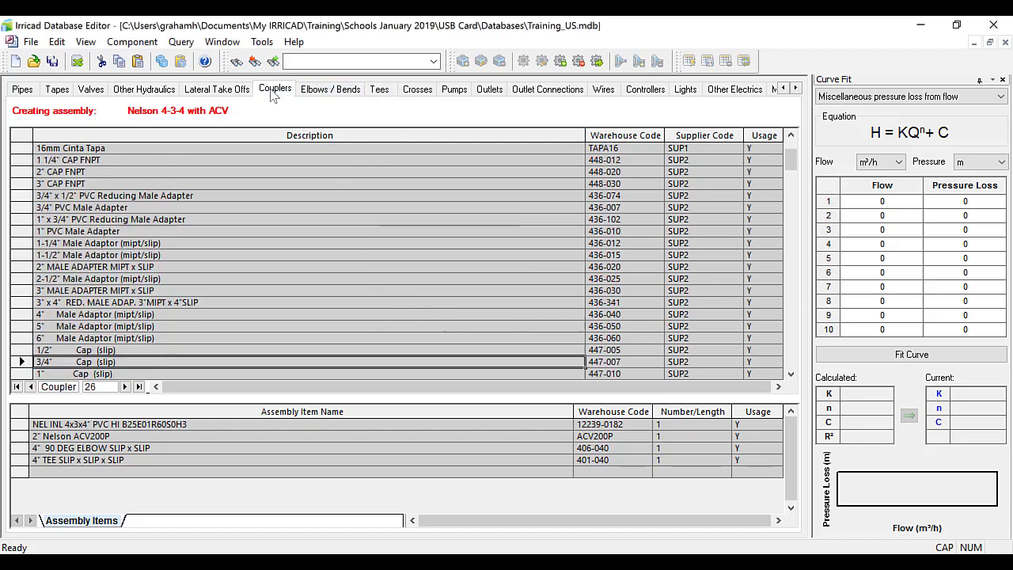
pyautogui.scroll(-3)
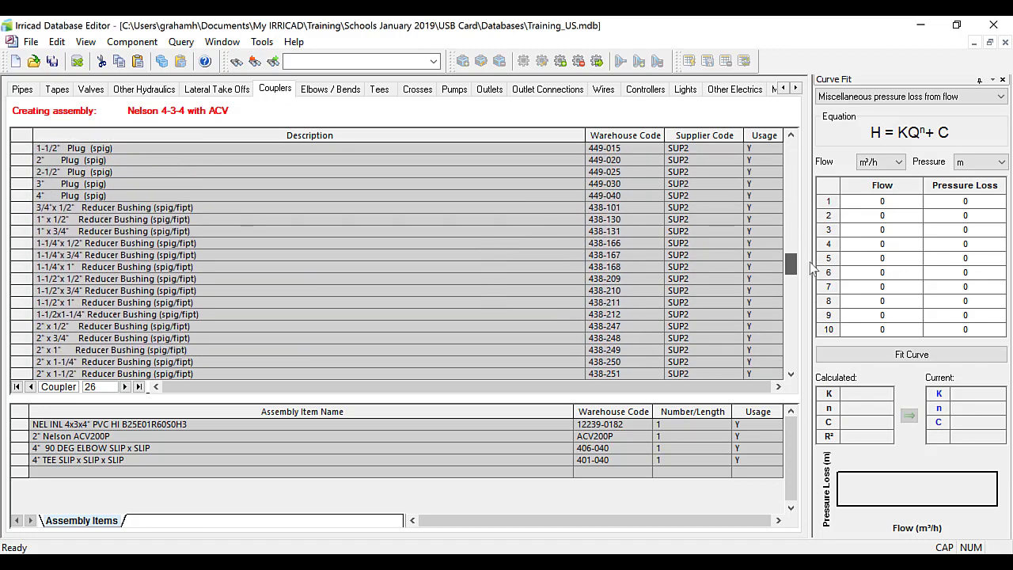
pyautogui.scroll(-3)
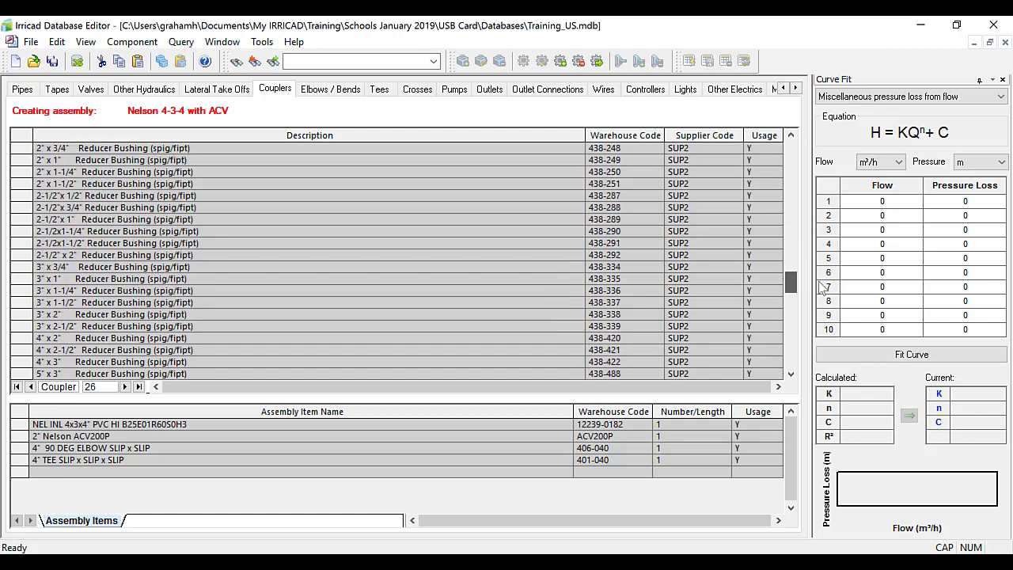
pyautogui.scroll(-3)
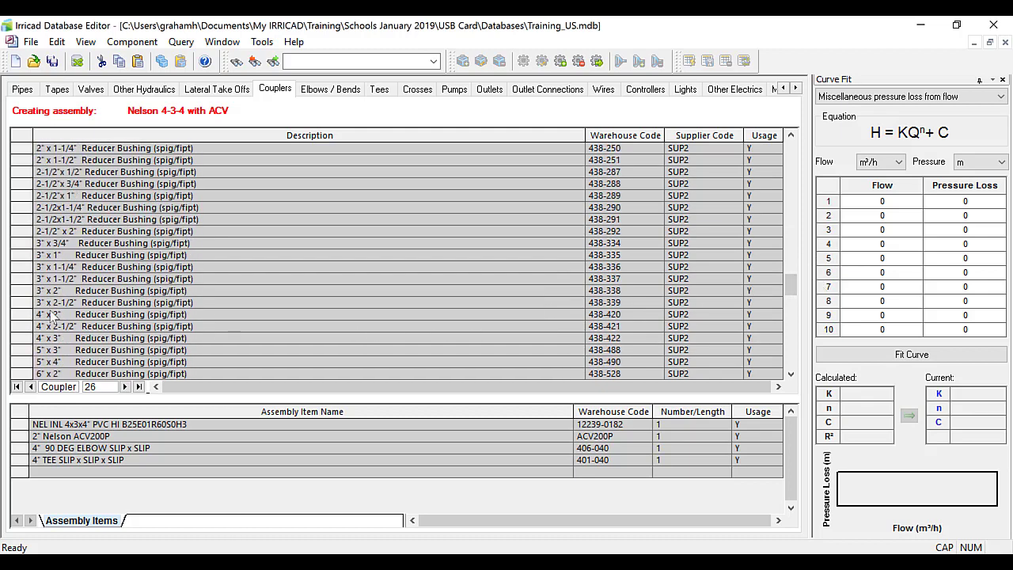
pyautogui.doubleClick(114, 314)
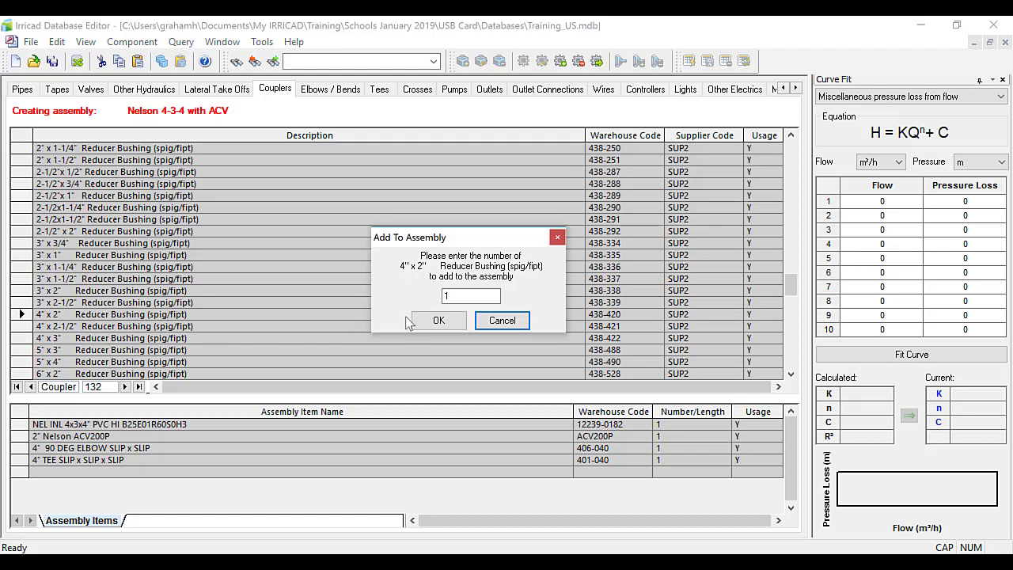
pyautogui.click(438, 320)
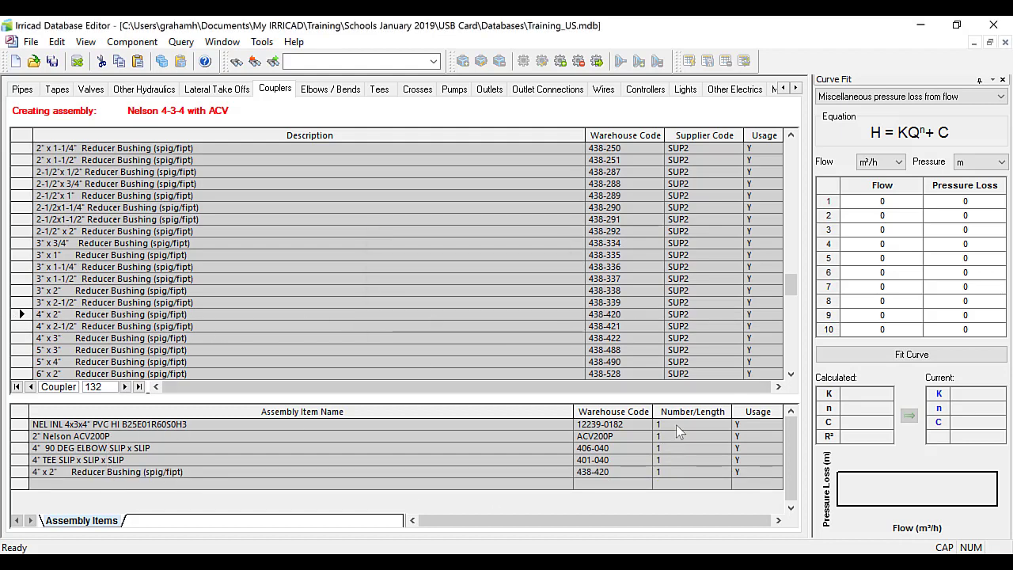
pyautogui.moveTo(674, 492)
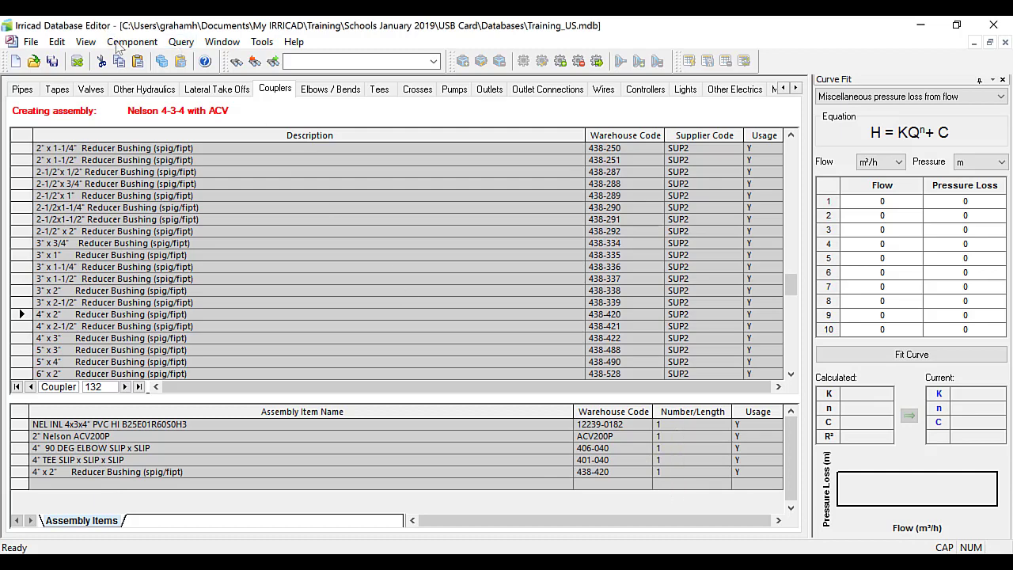
# Finish the Nelson 4-3-4 with ACV assembly and close the database, saving changes.
pyautogui.click(132, 41)
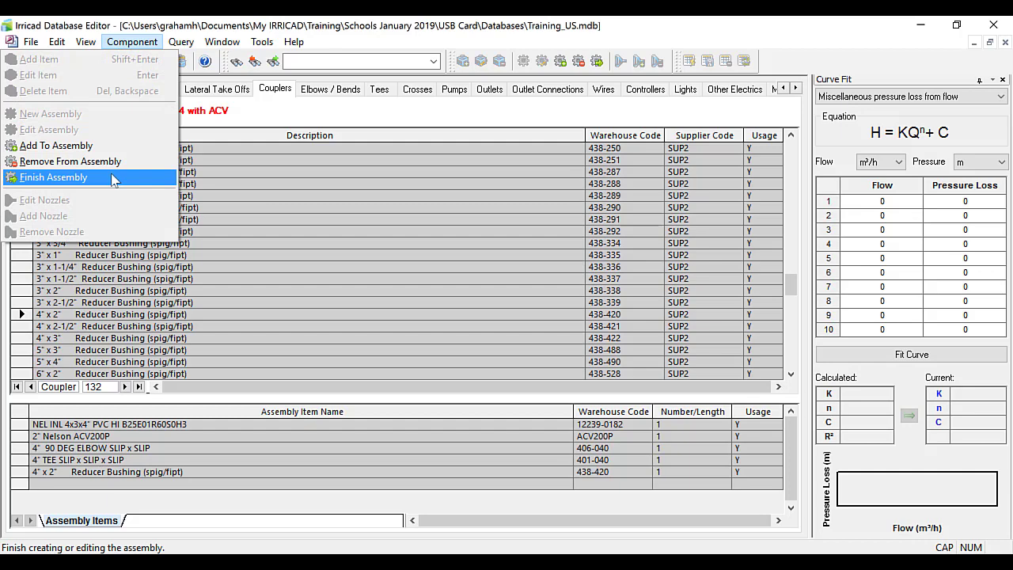
pyautogui.click(54, 176)
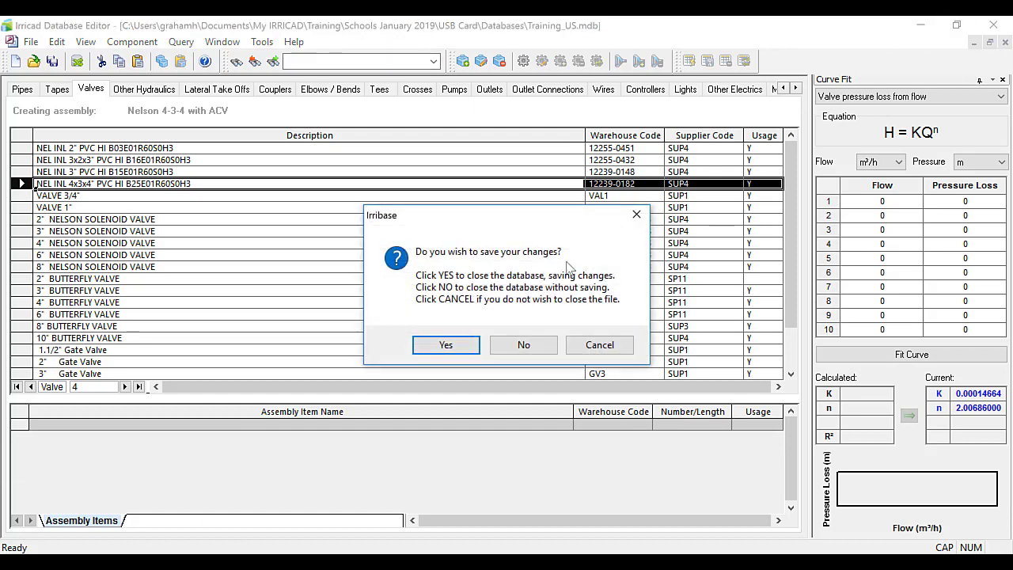
pyautogui.click(445, 344)
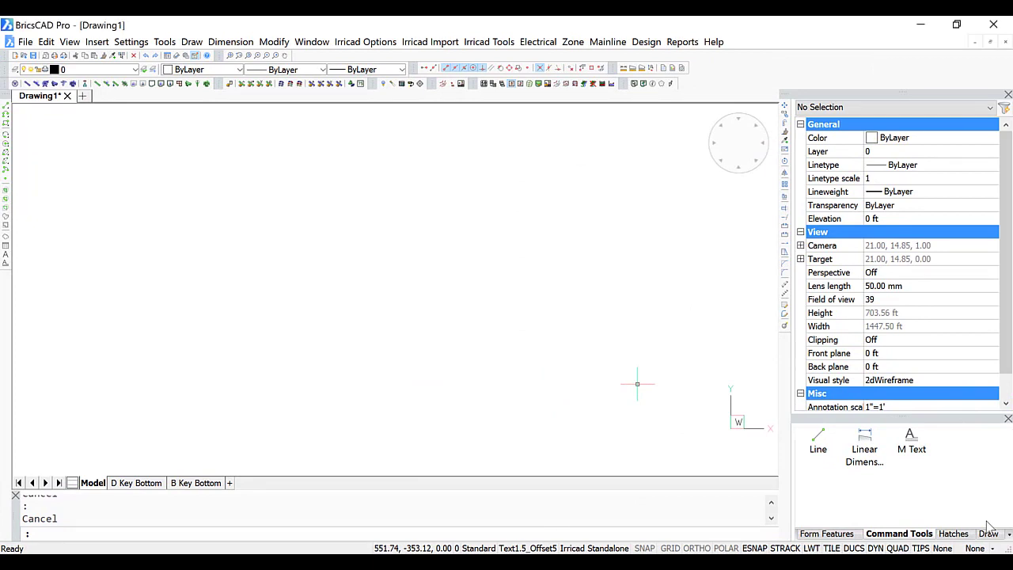
pyautogui.moveTo(790, 340)
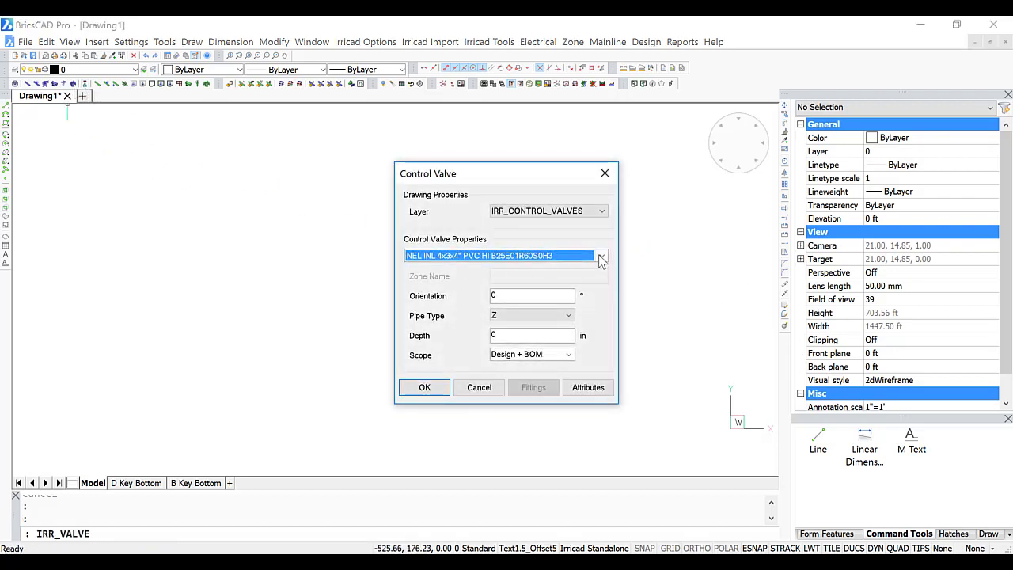
# Set the control valve to Nelson 4-3-4 with ACV at 24 in depth and confirm.
pyautogui.click(600, 254)
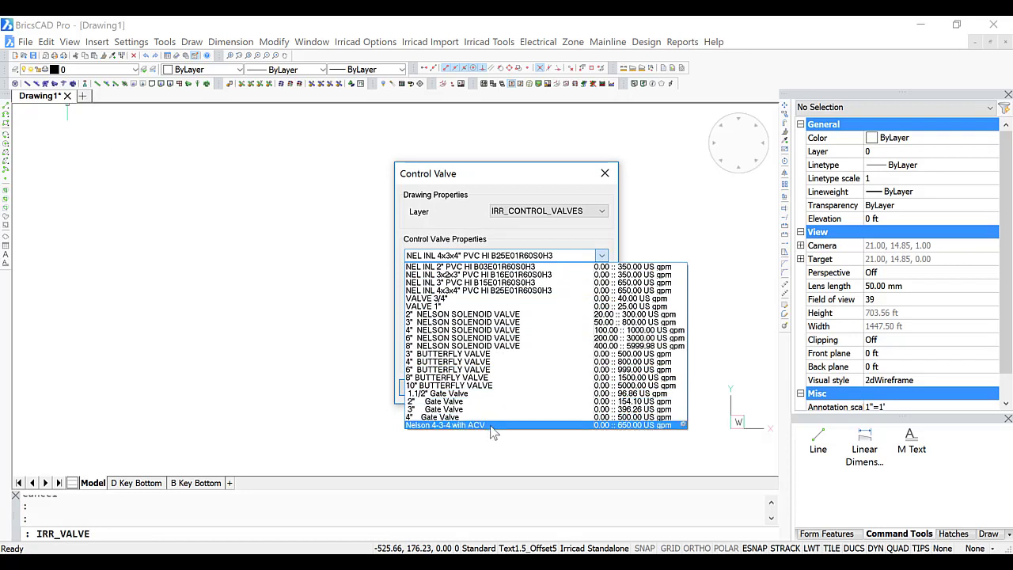
pyautogui.click(445, 424)
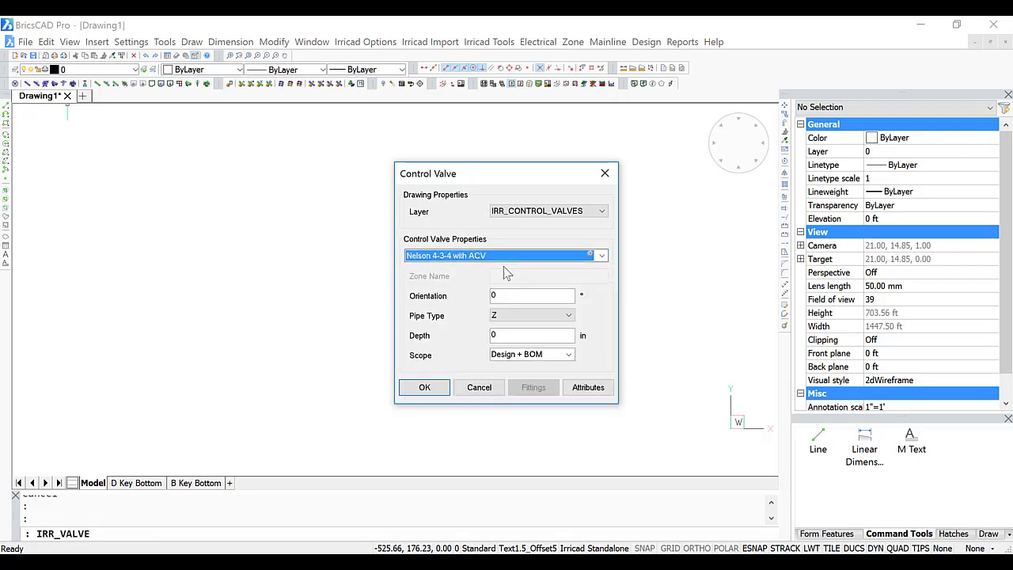
pyautogui.click(531, 335)
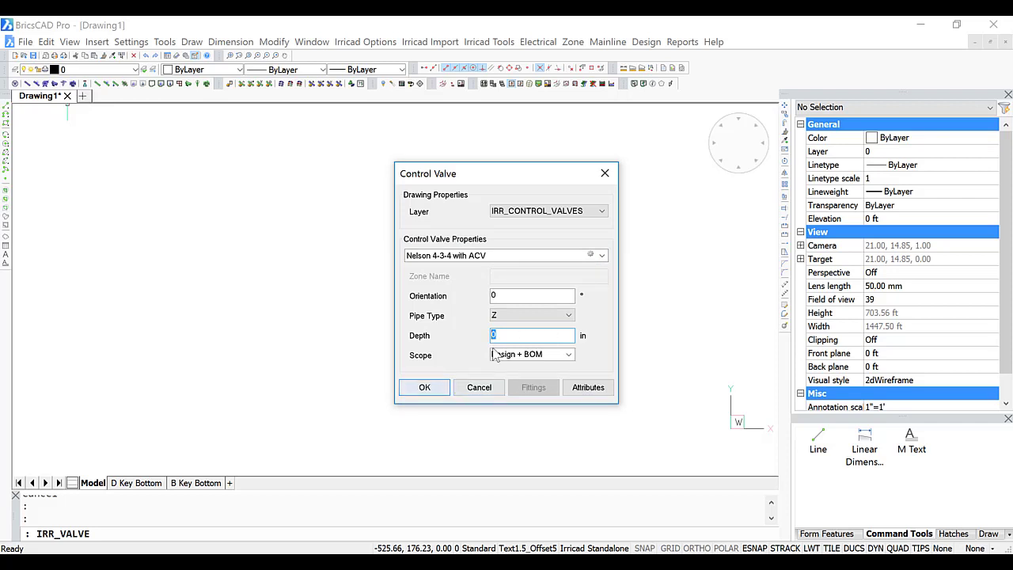
pyautogui.write('24')
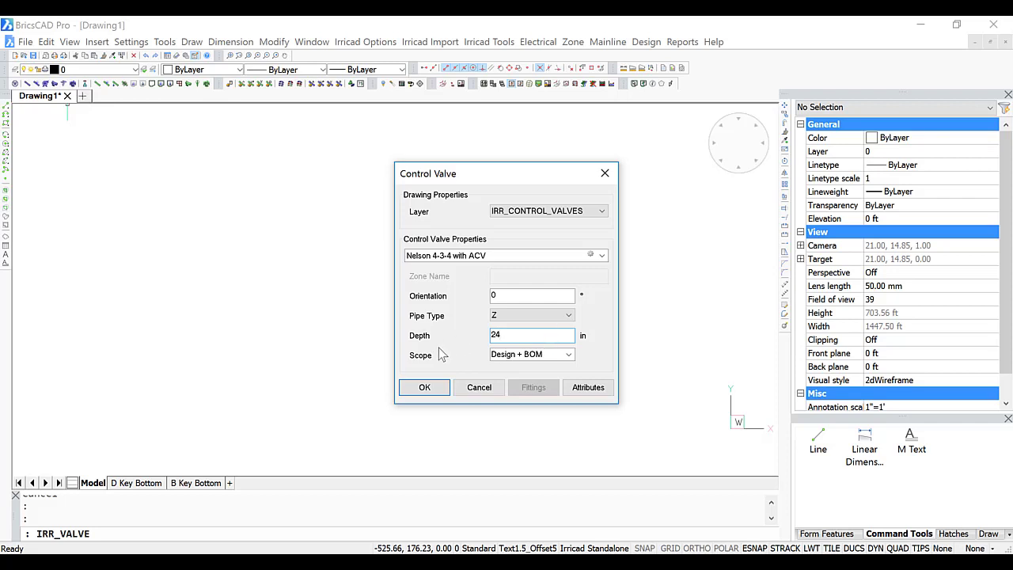
pyautogui.click(424, 387)
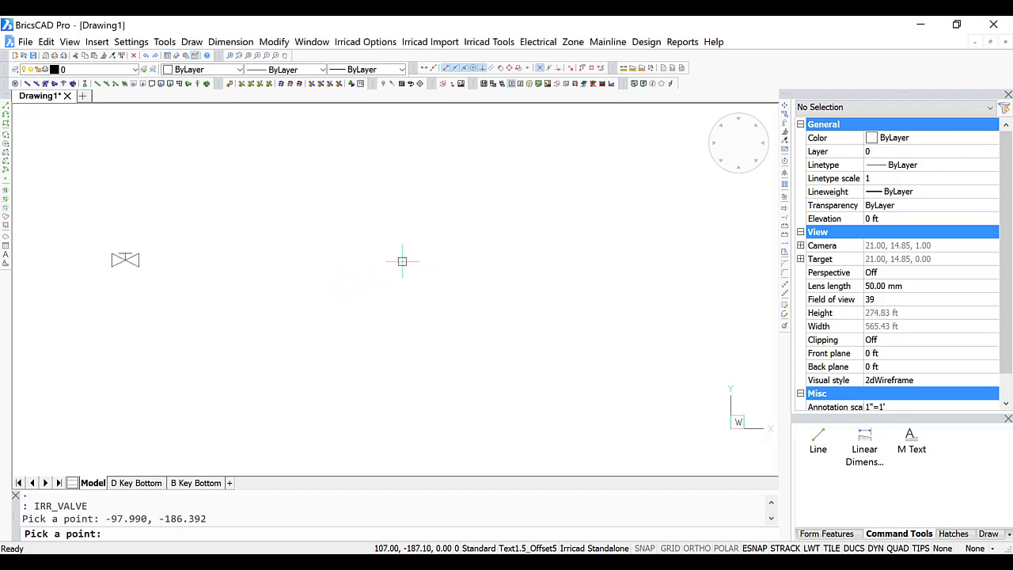
# Place a second valve and configure the SDR 41 PVC mainline, first 6" then 4".
pyautogui.click(404, 260)
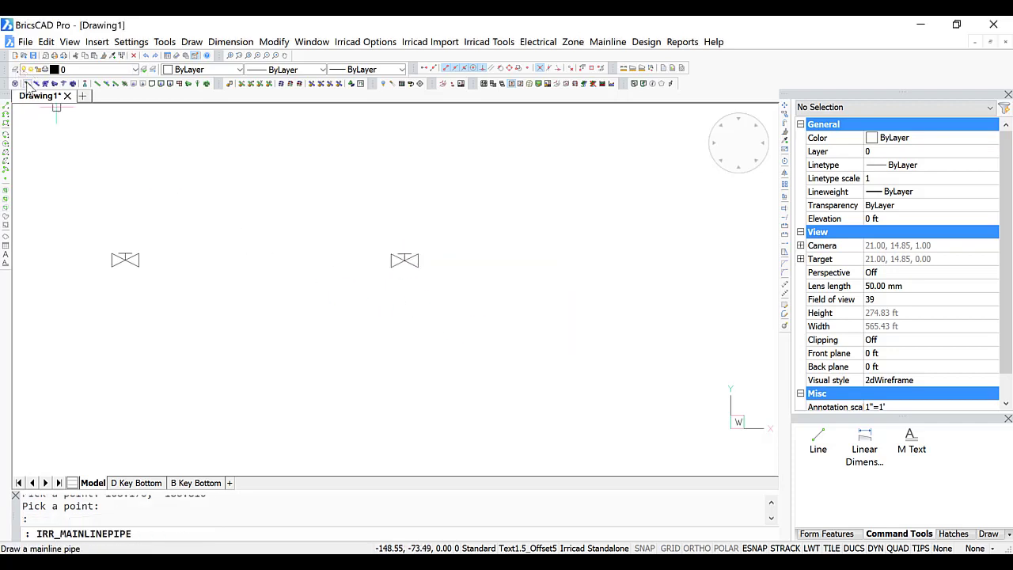
pyautogui.click(600, 285)
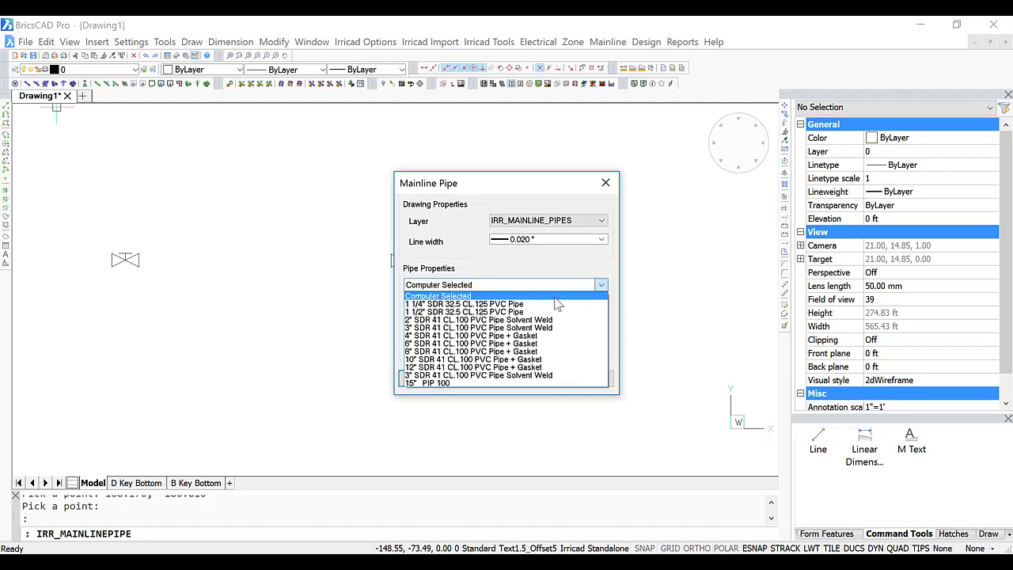
pyautogui.click(470, 343)
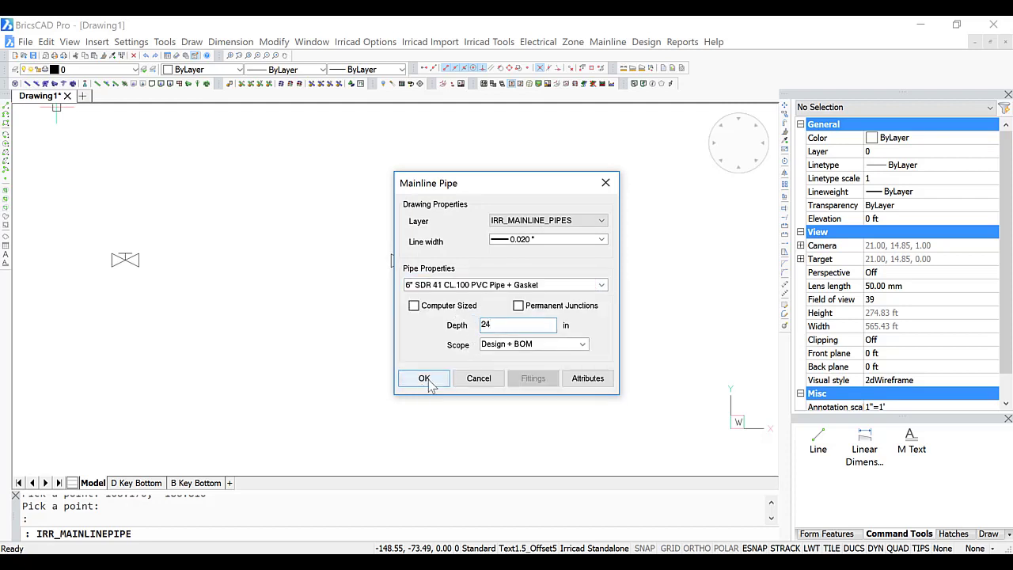
pyautogui.click(424, 378)
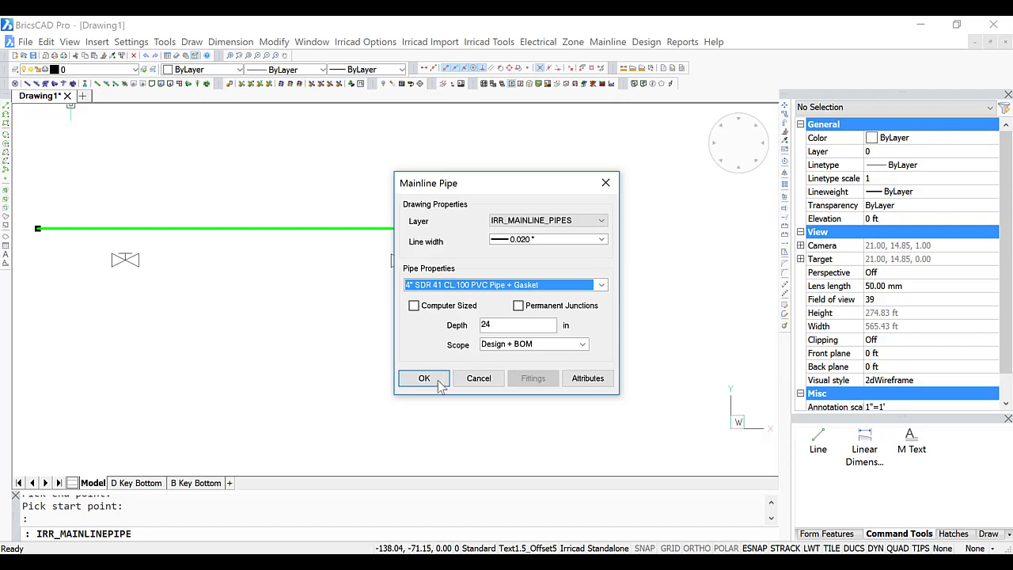
pyautogui.click(423, 378)
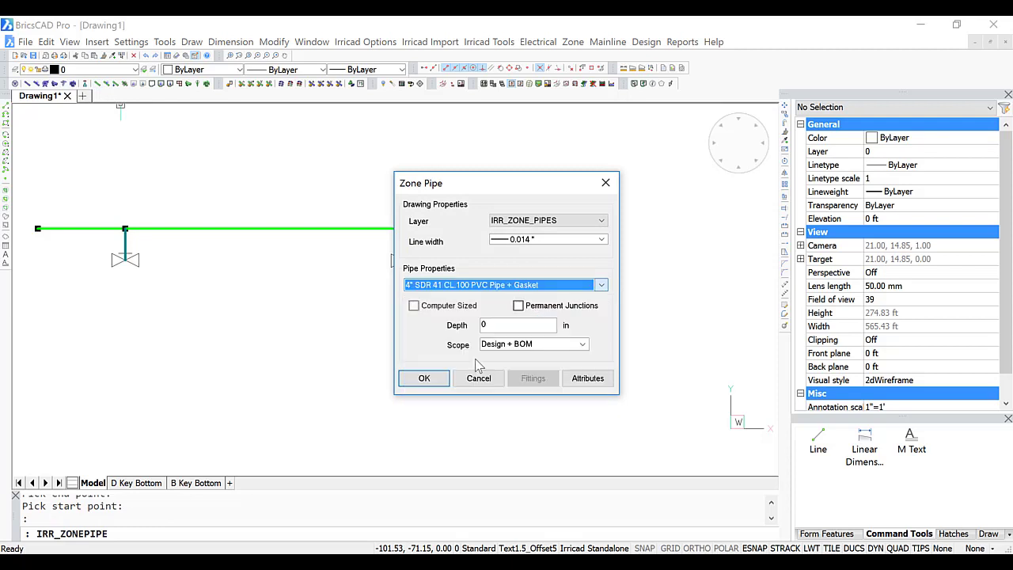
# Draw a 24 in deep zone pipe under the left valve and connect the valve to it.
pyautogui.write('24')
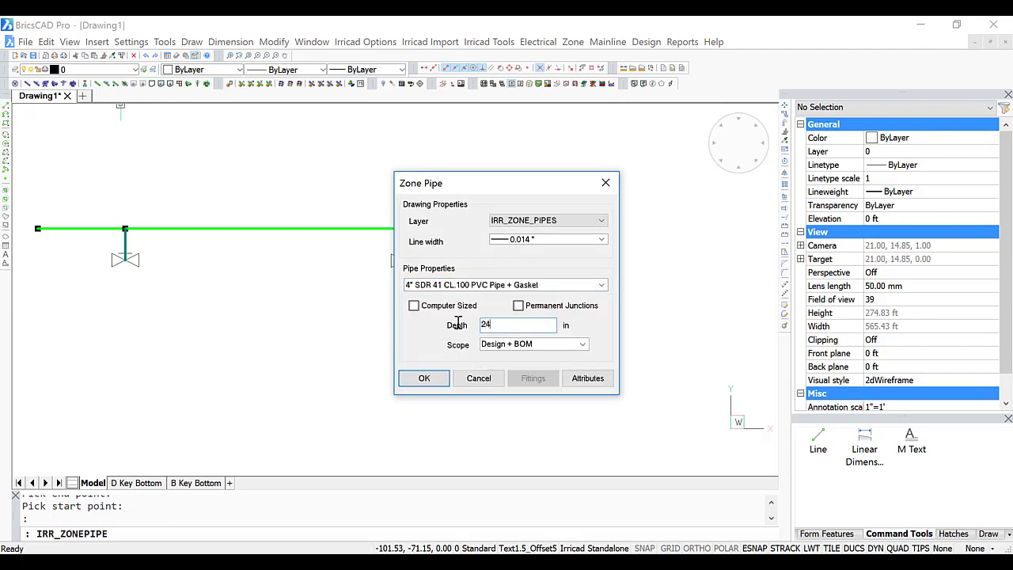
pyautogui.click(423, 377)
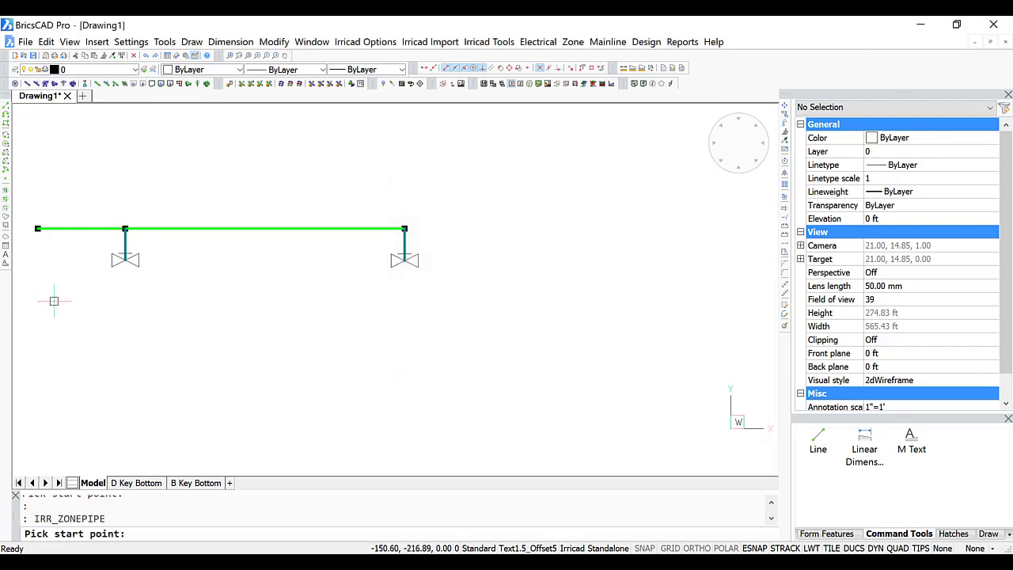
pyautogui.click(53, 301)
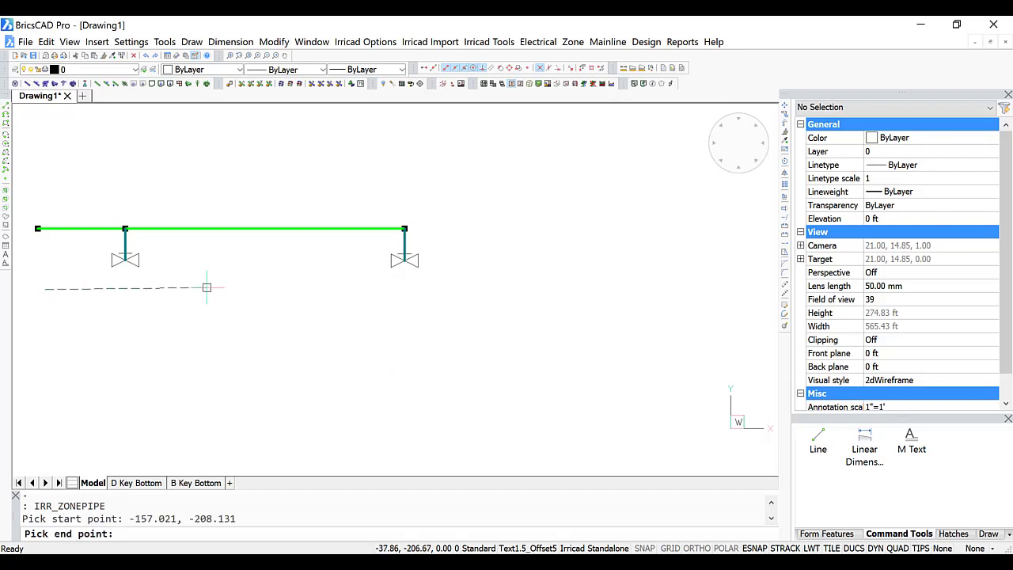
pyautogui.click(229, 289)
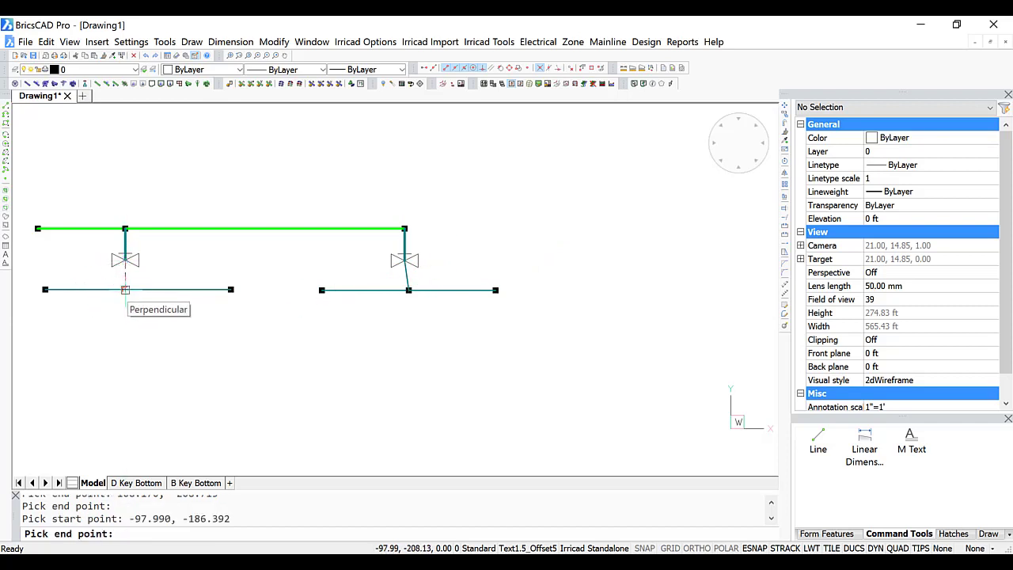
pyautogui.click(125, 288)
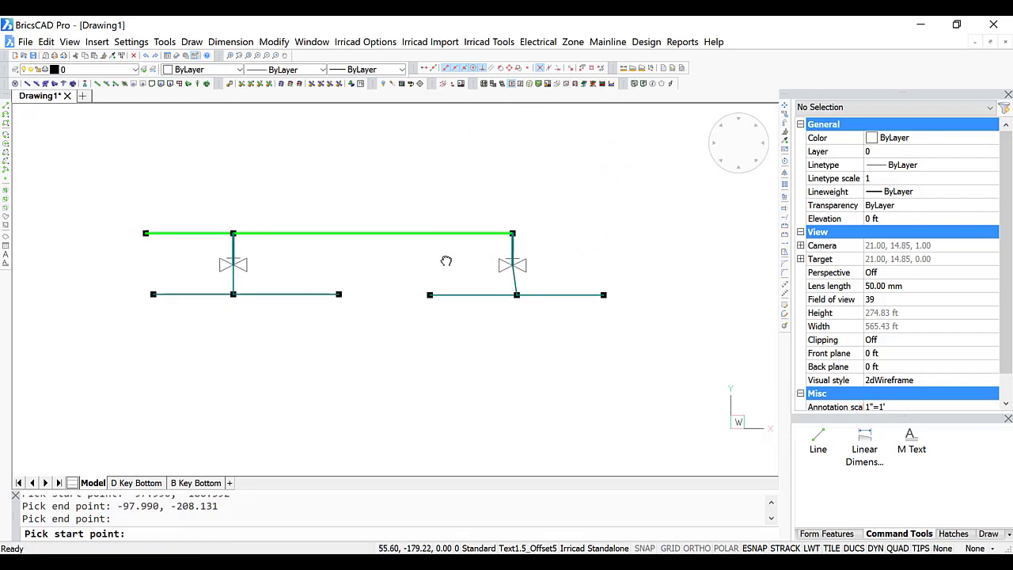
# Compute the network fittings and show the fittings at the lower junction.
pyautogui.click(646, 42)
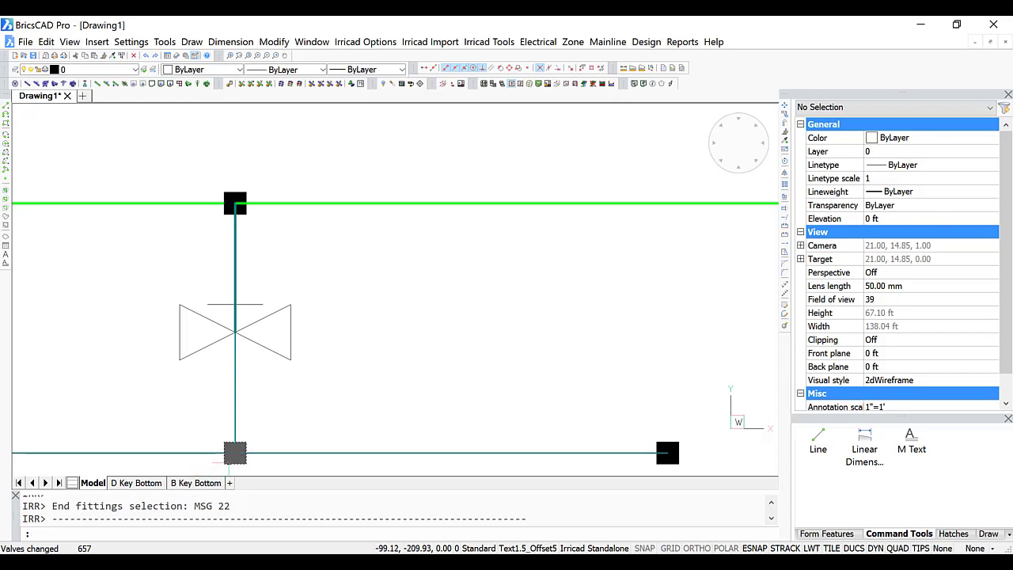
pyautogui.doubleClick(234, 452)
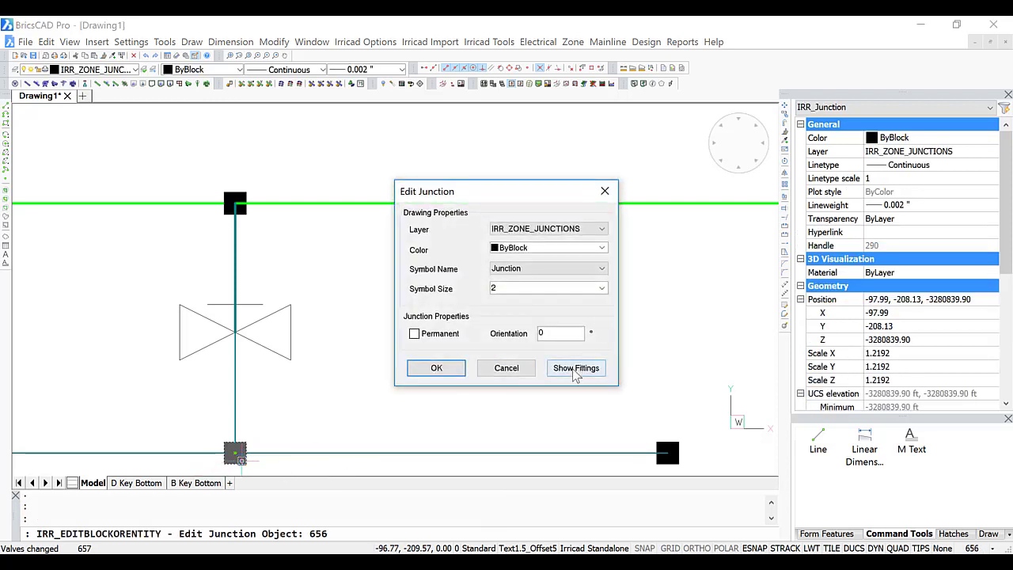
pyautogui.click(575, 368)
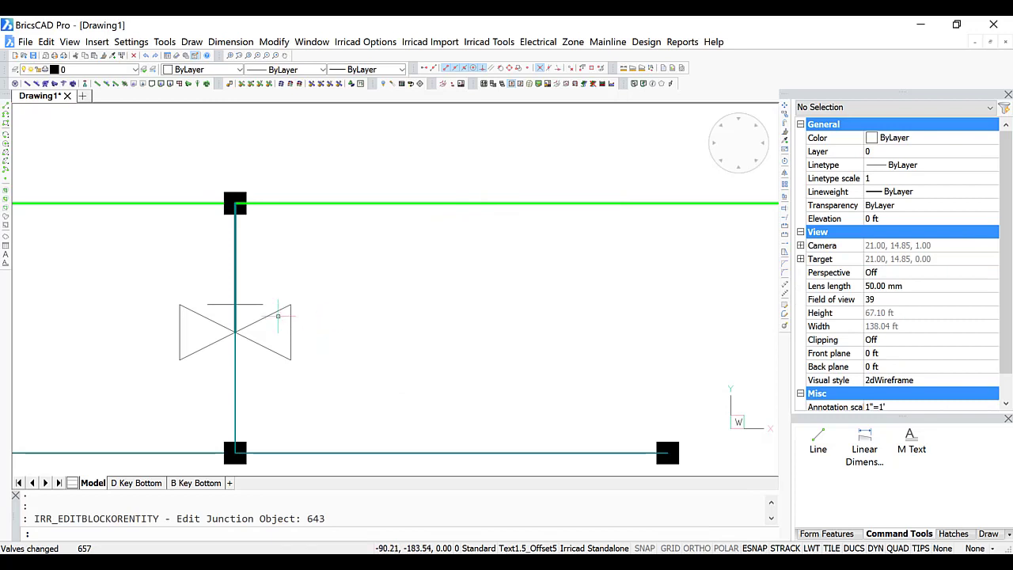
# Check the control valve's fittings, close the fitting dialogs, and bring up the reports list.
pyautogui.doubleClick(235, 331)
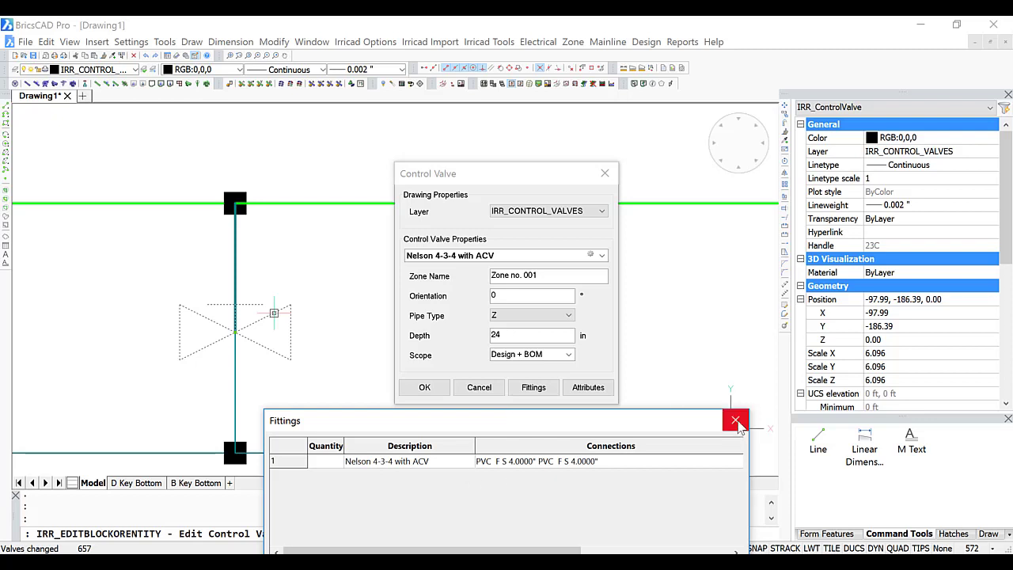
pyautogui.click(734, 419)
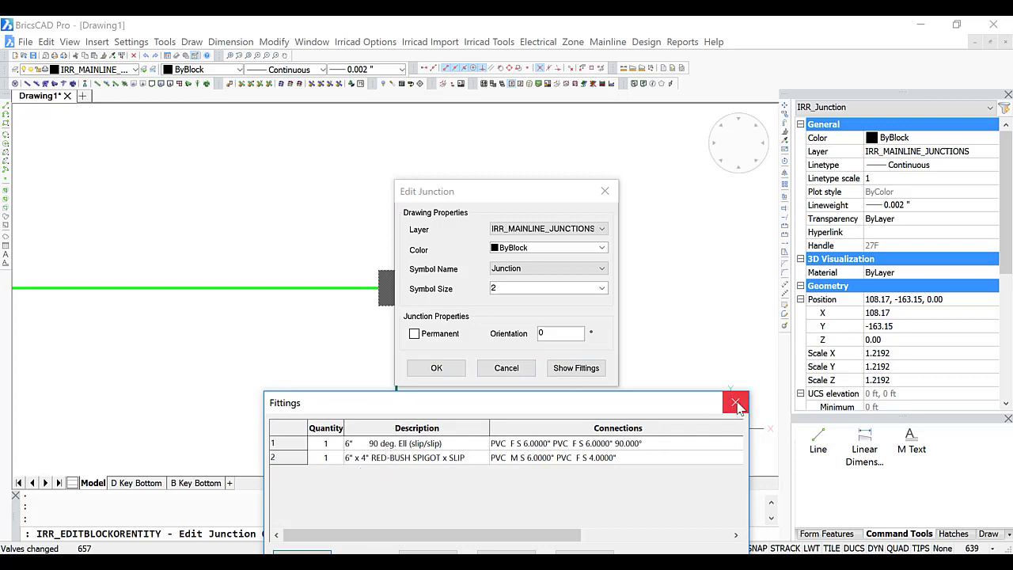
pyautogui.click(735, 402)
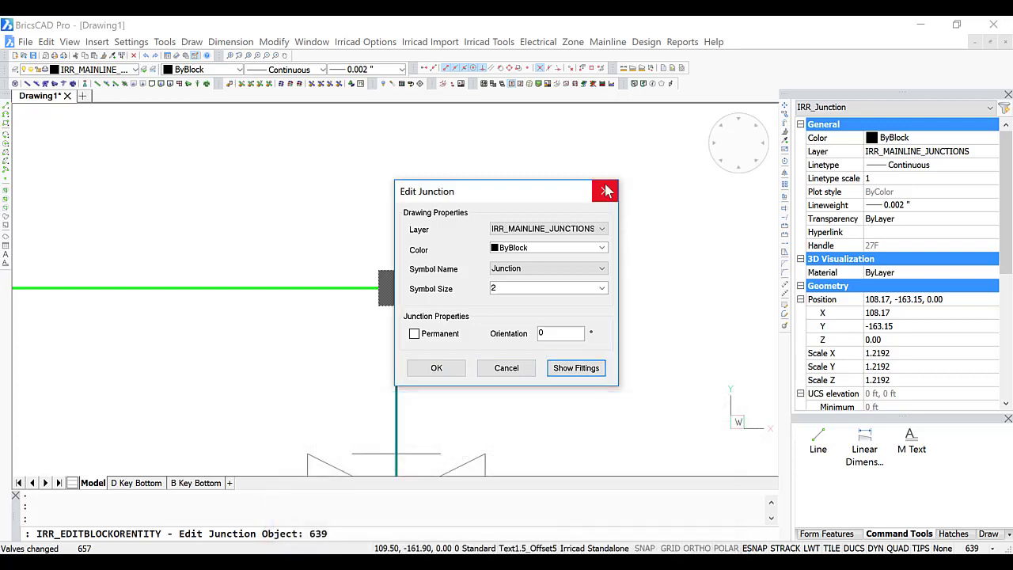
pyautogui.click(604, 190)
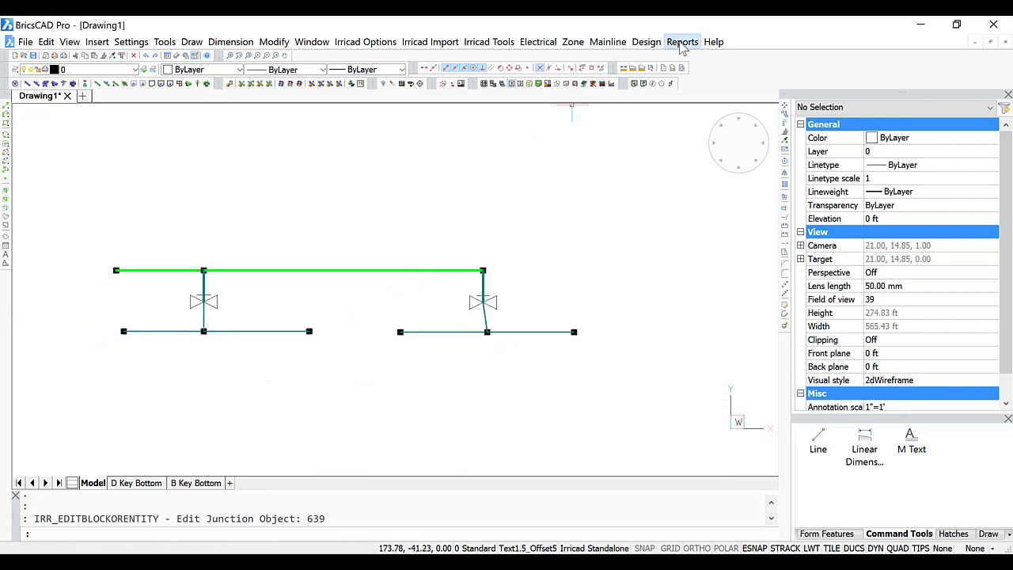
pyautogui.click(682, 42)
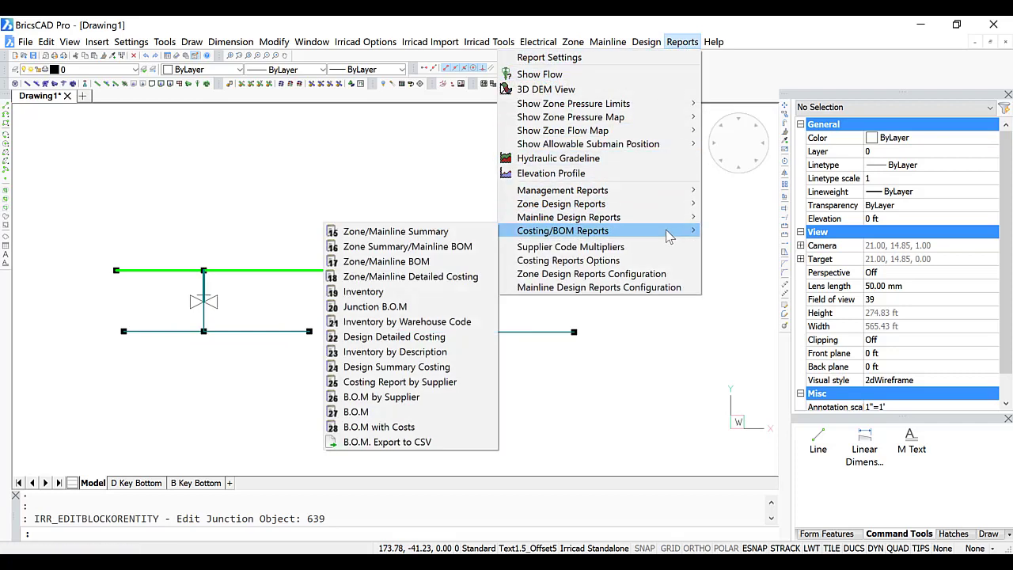
pyautogui.moveTo(355, 411)
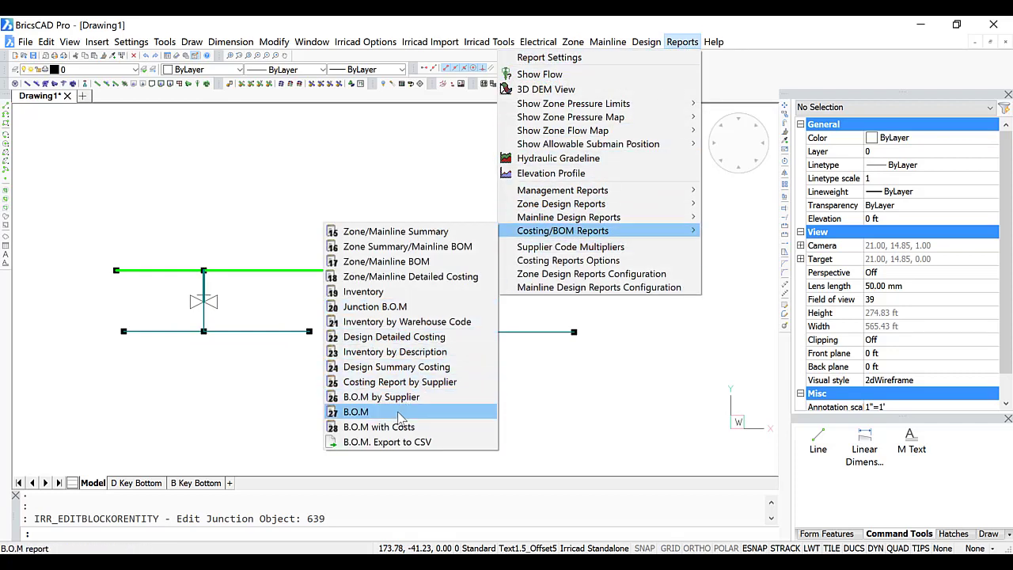
# Generate the B.O.M. report and scroll through its pipe, valve and fitting quantities.
pyautogui.click(355, 412)
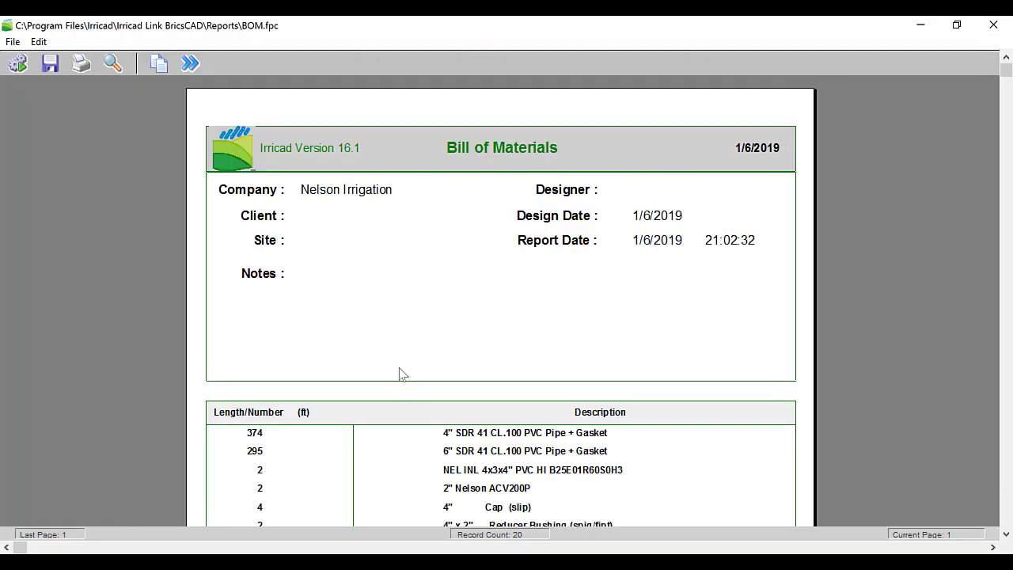
pyautogui.scroll(-3)
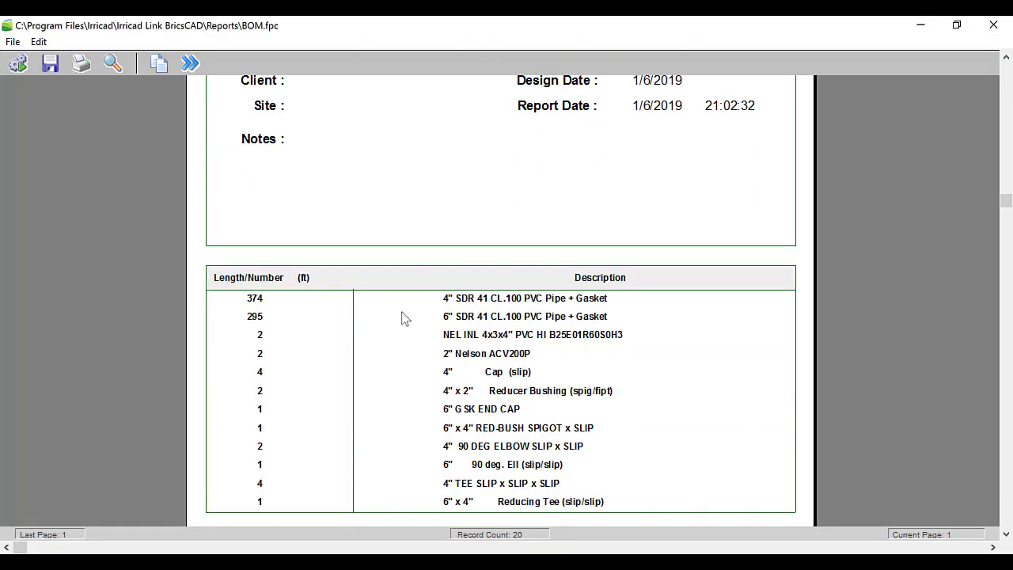
pyautogui.moveTo(457, 388)
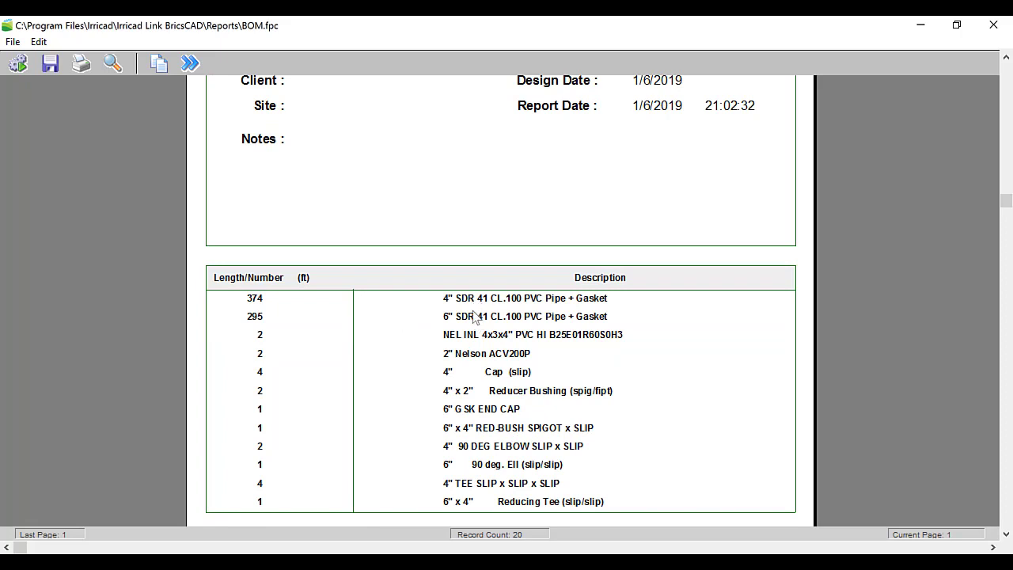
pyautogui.moveTo(485, 353)
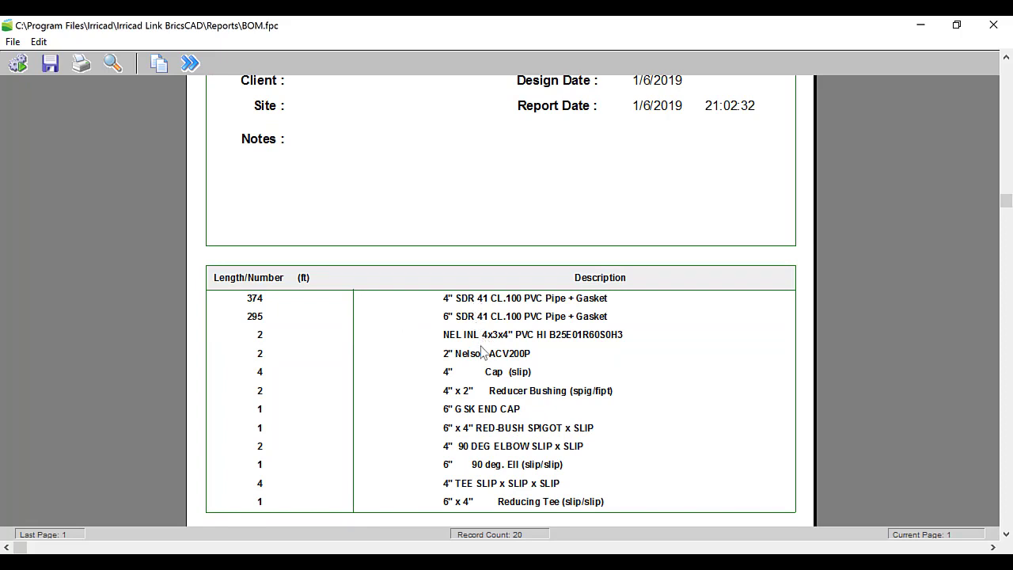
pyautogui.moveTo(479, 356)
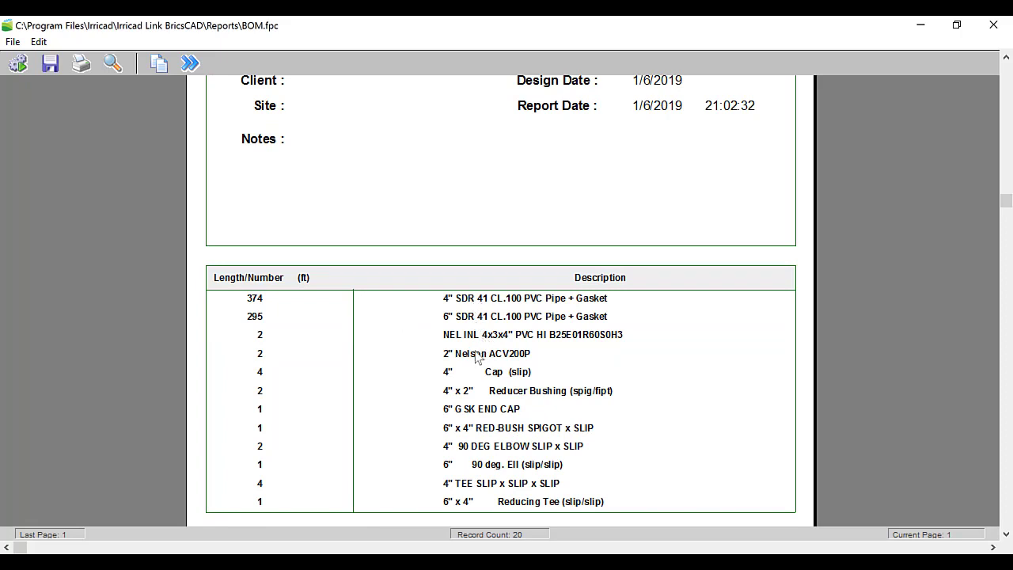
pyautogui.moveTo(577, 402)
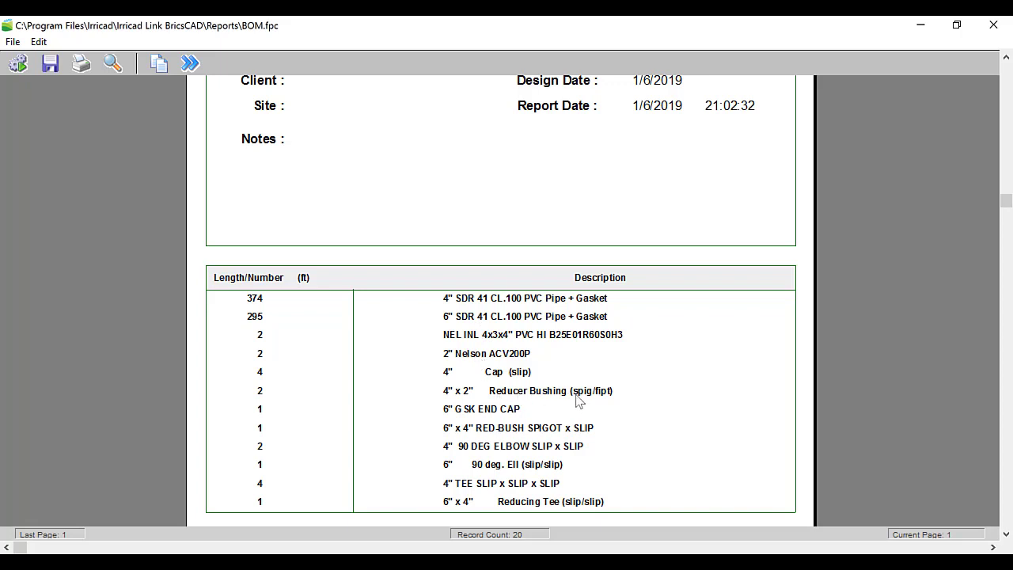
pyautogui.moveTo(613, 401)
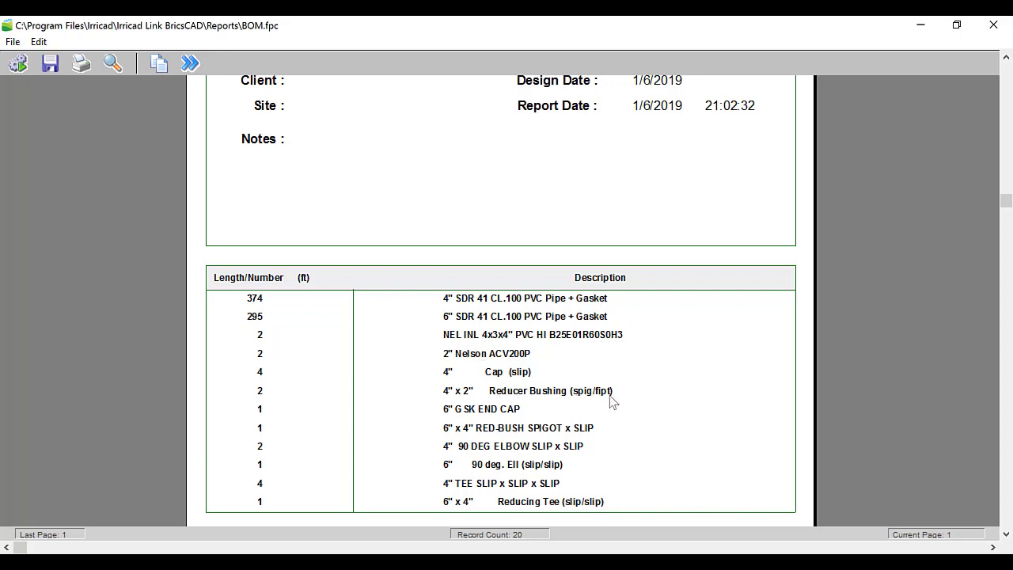
pyautogui.moveTo(557, 440)
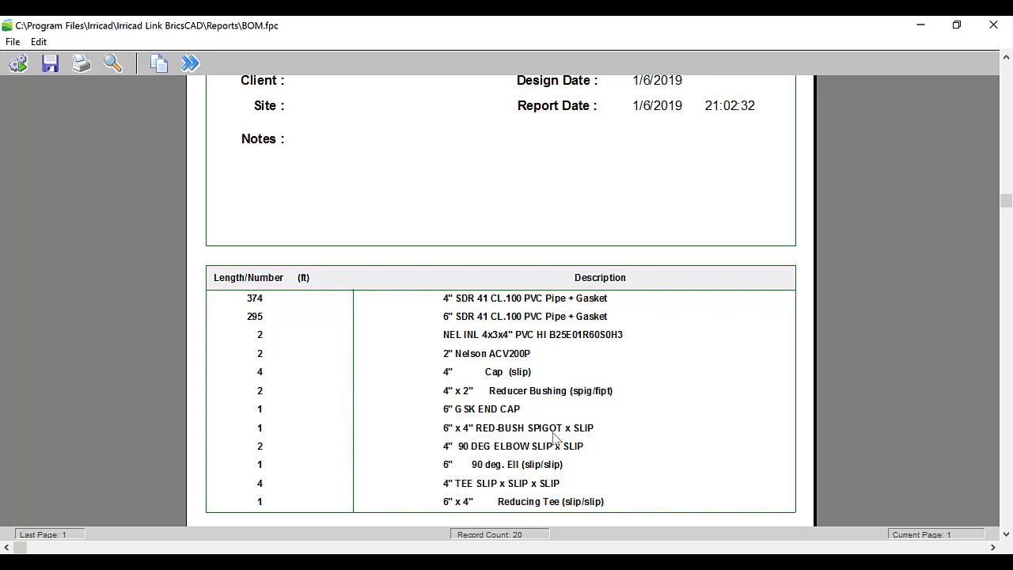
pyautogui.moveTo(504, 472)
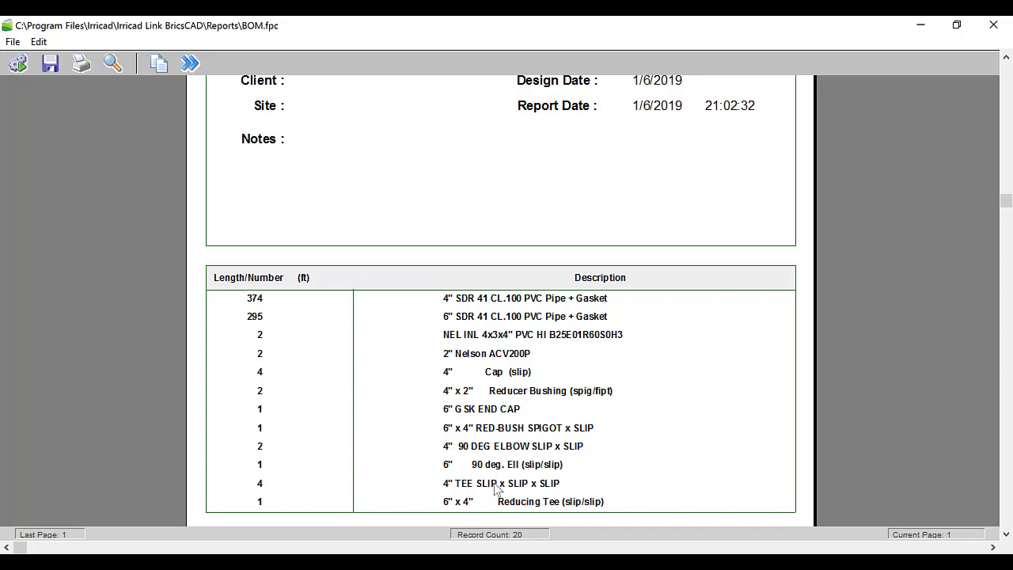
pyautogui.moveTo(422, 416)
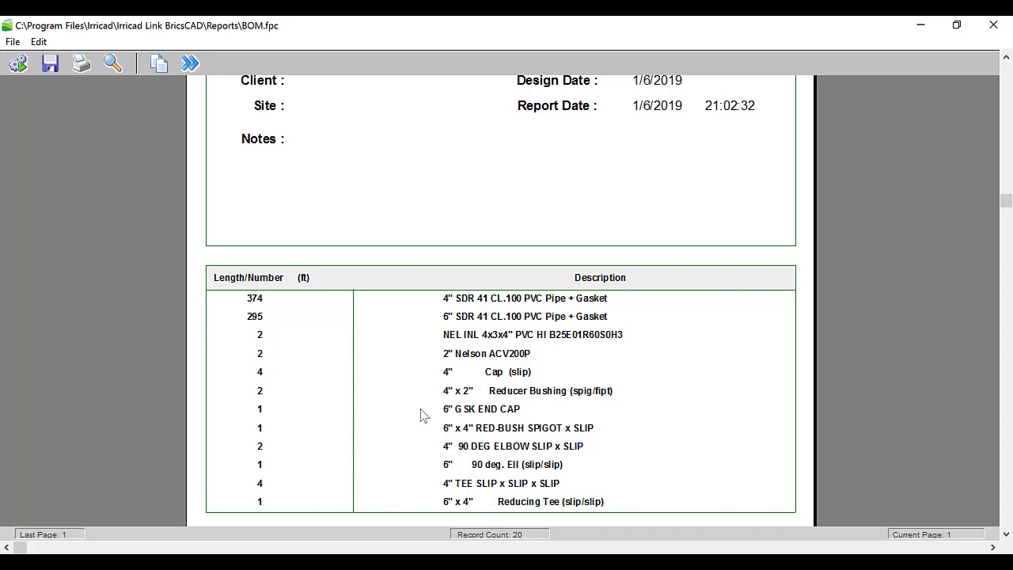